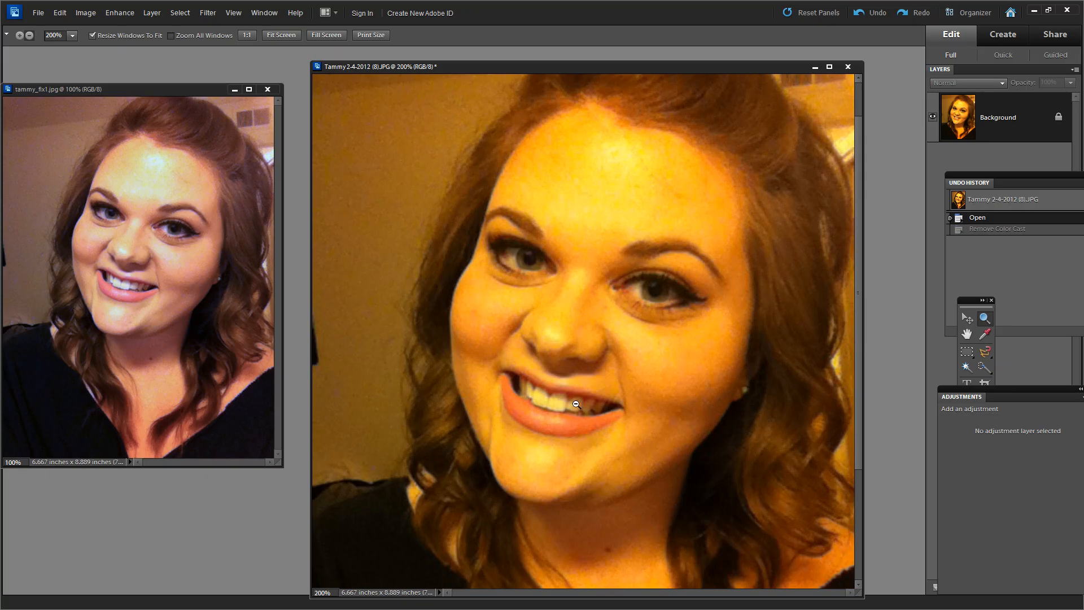
pyautogui.moveTo(520, 484)
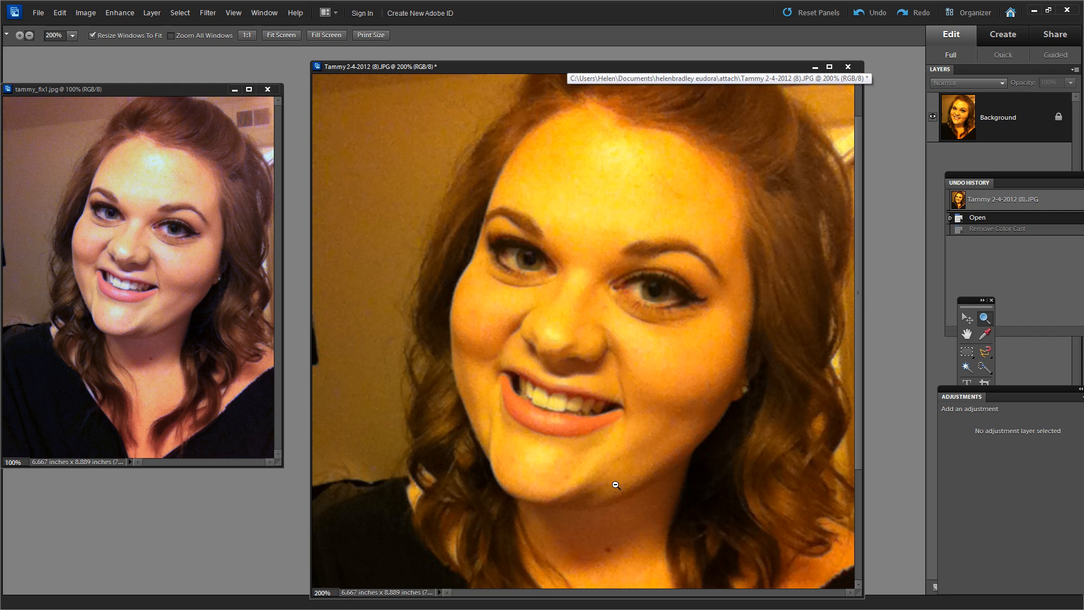
pyautogui.moveTo(631, 405)
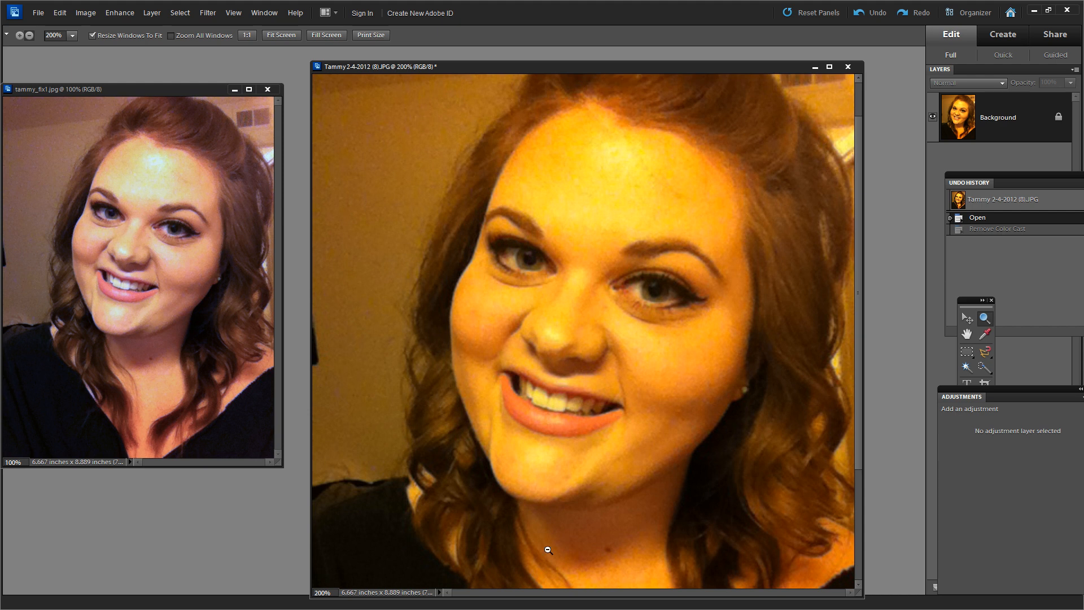
pyautogui.moveTo(170, 326)
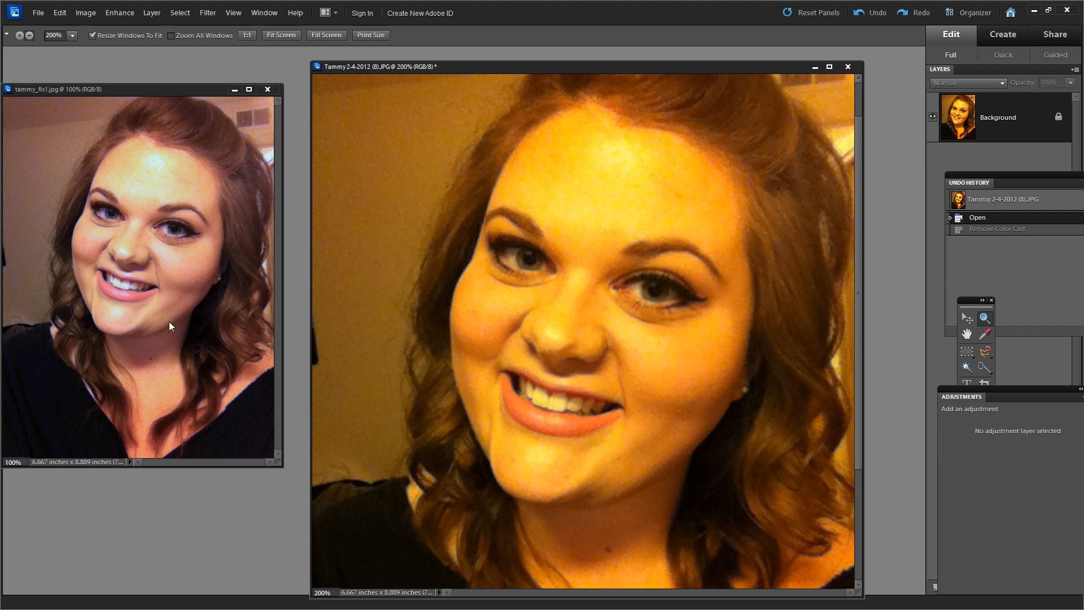
pyautogui.moveTo(153, 354)
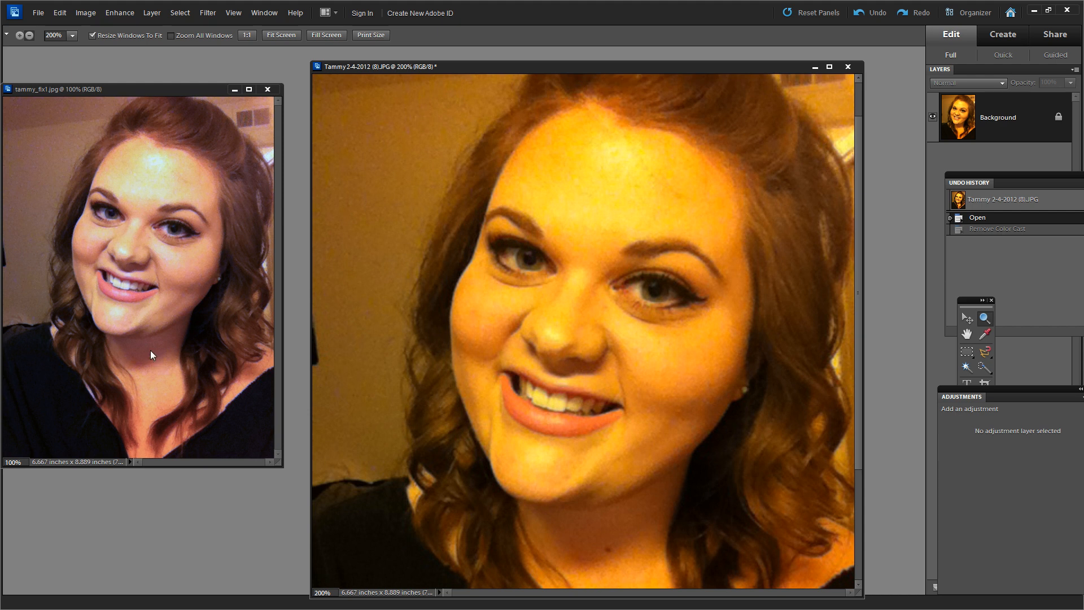
pyautogui.moveTo(93, 194)
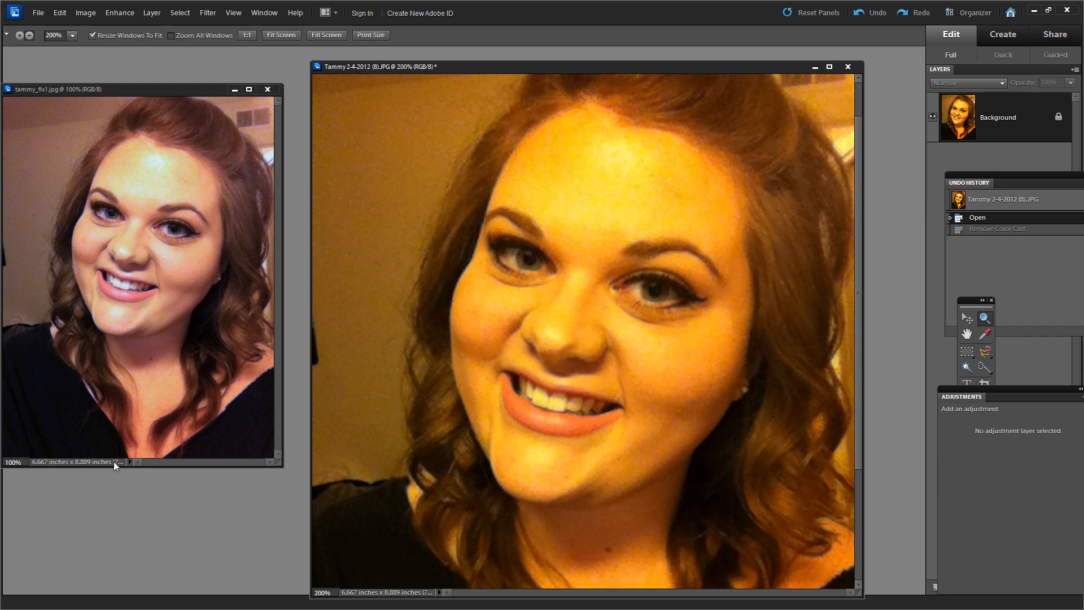
pyautogui.moveTo(117, 433)
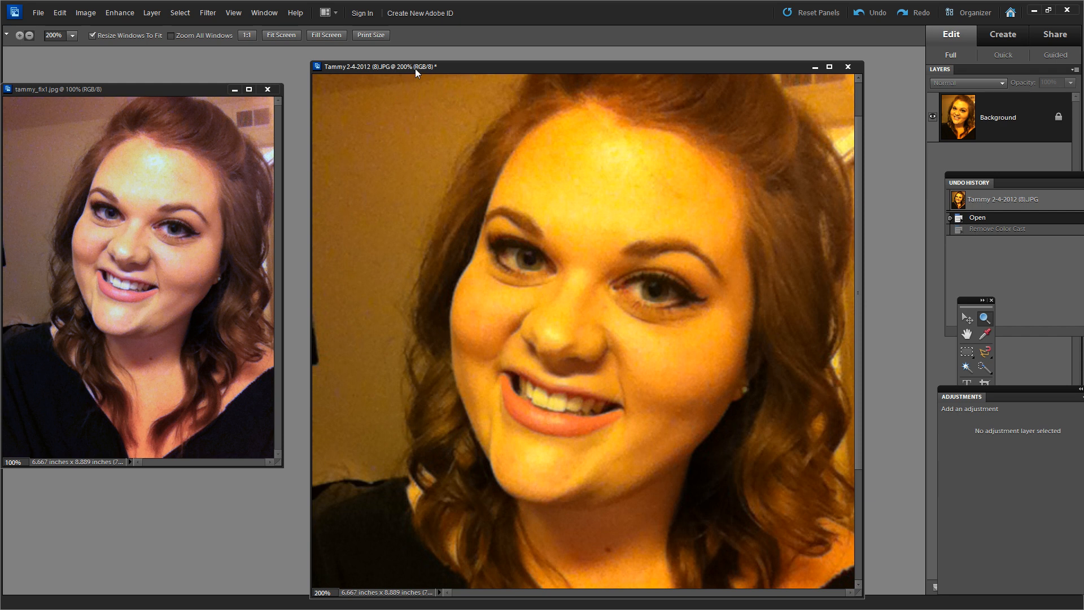
# Step: Try Adjust Color for Skin Tone by sampling the skin, then discard it
pyautogui.click(829, 68)
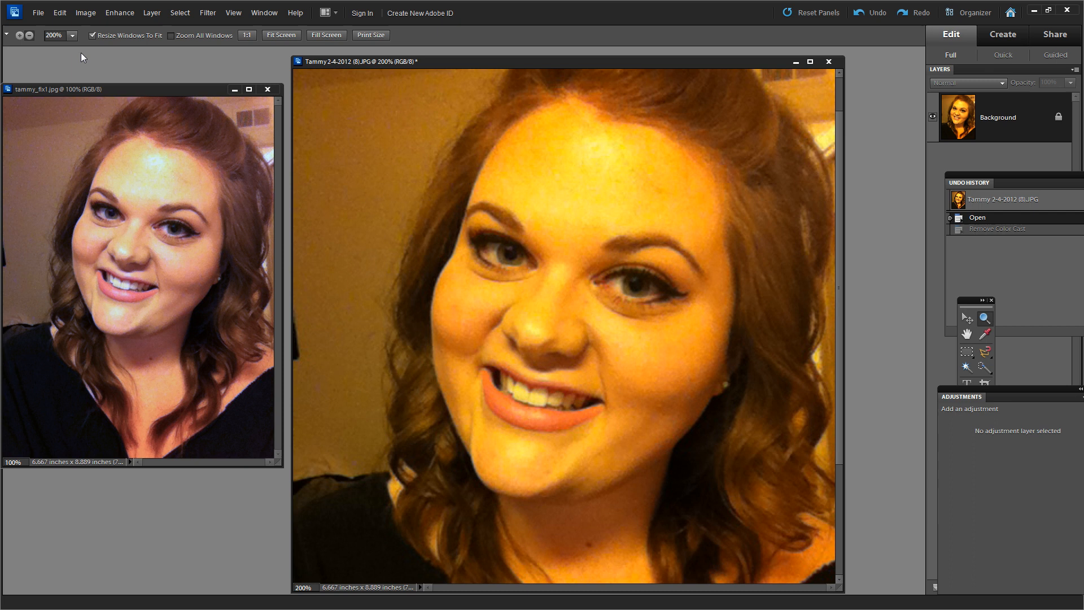
pyautogui.click(119, 12)
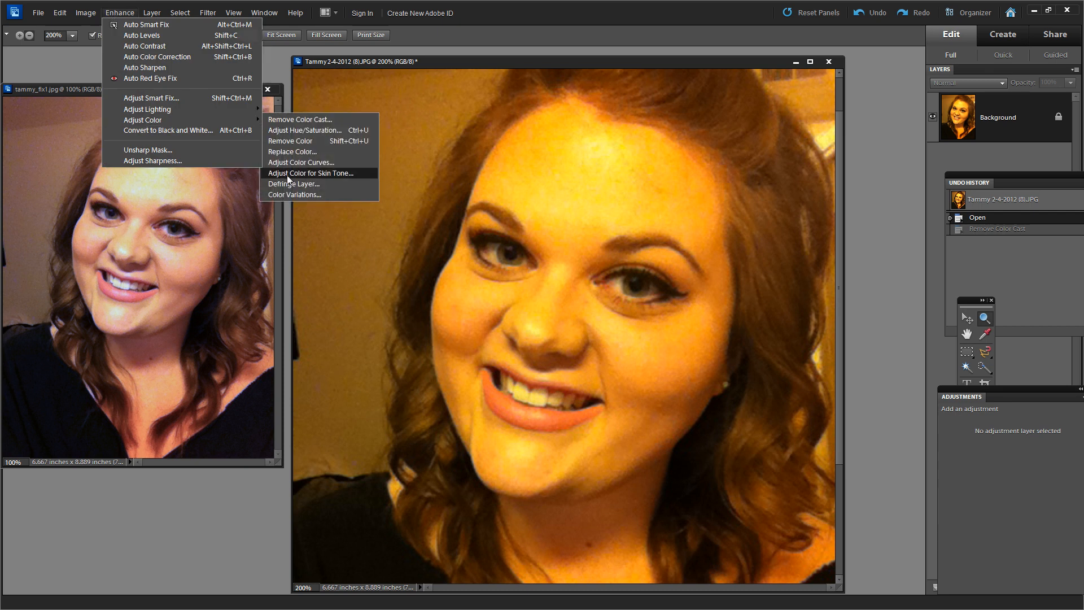
pyautogui.click(311, 173)
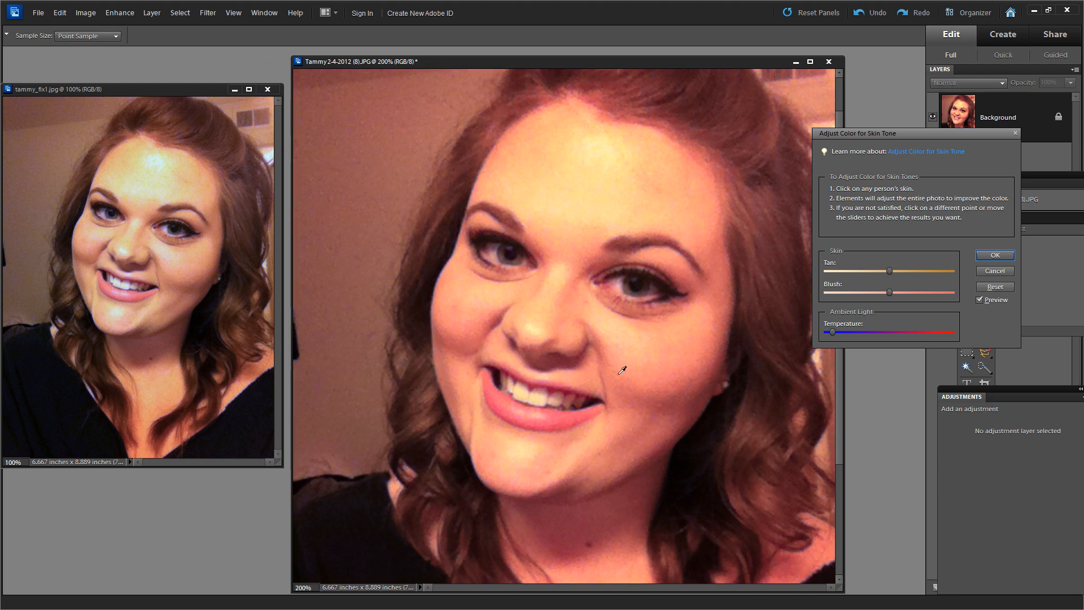
pyautogui.click(568, 576)
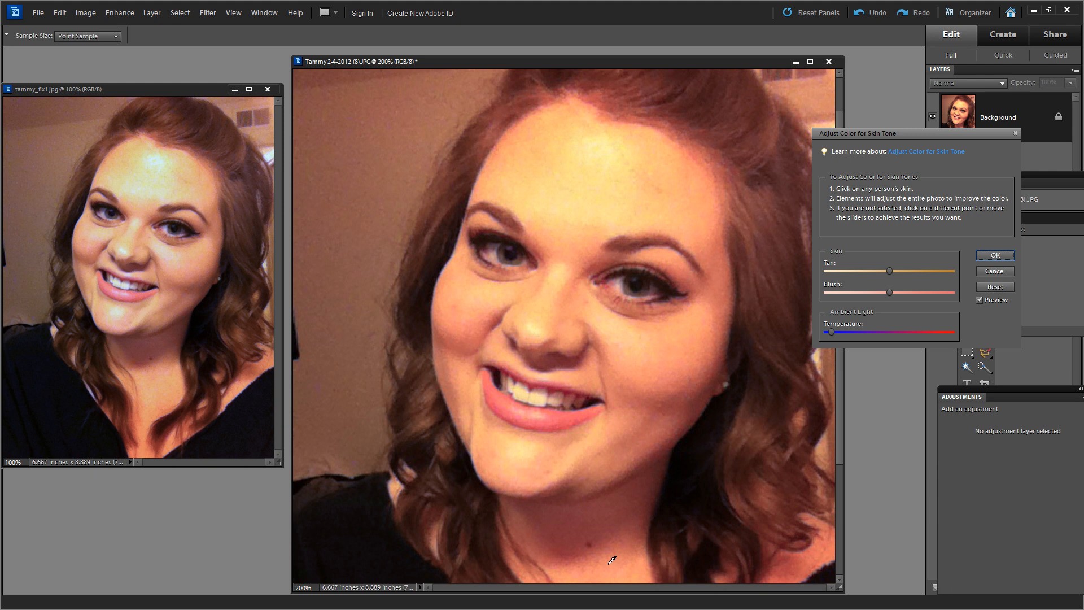
pyautogui.moveTo(490, 418)
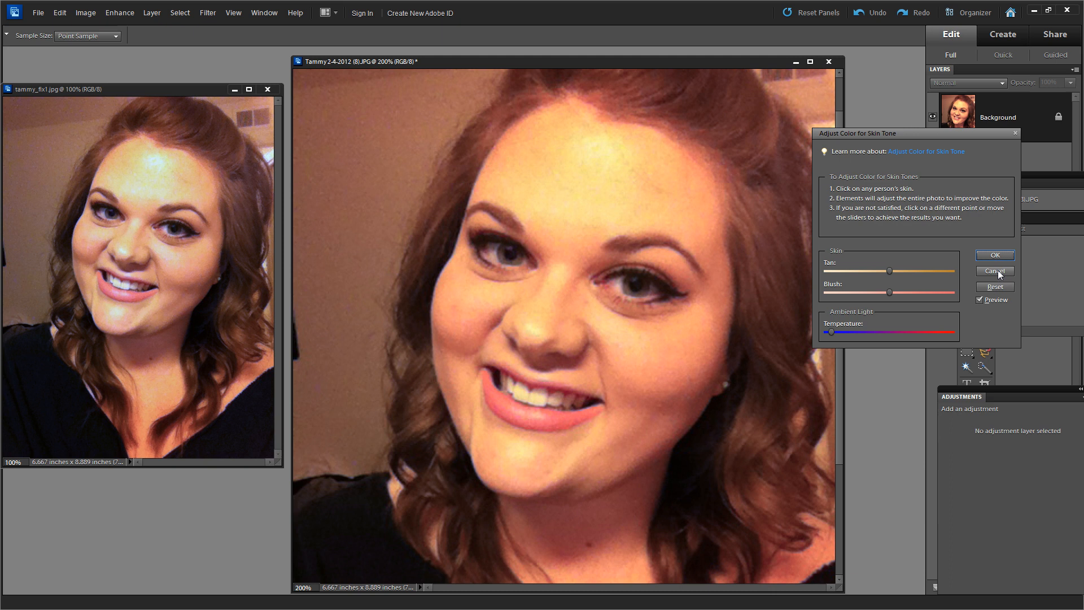
pyautogui.click(993, 271)
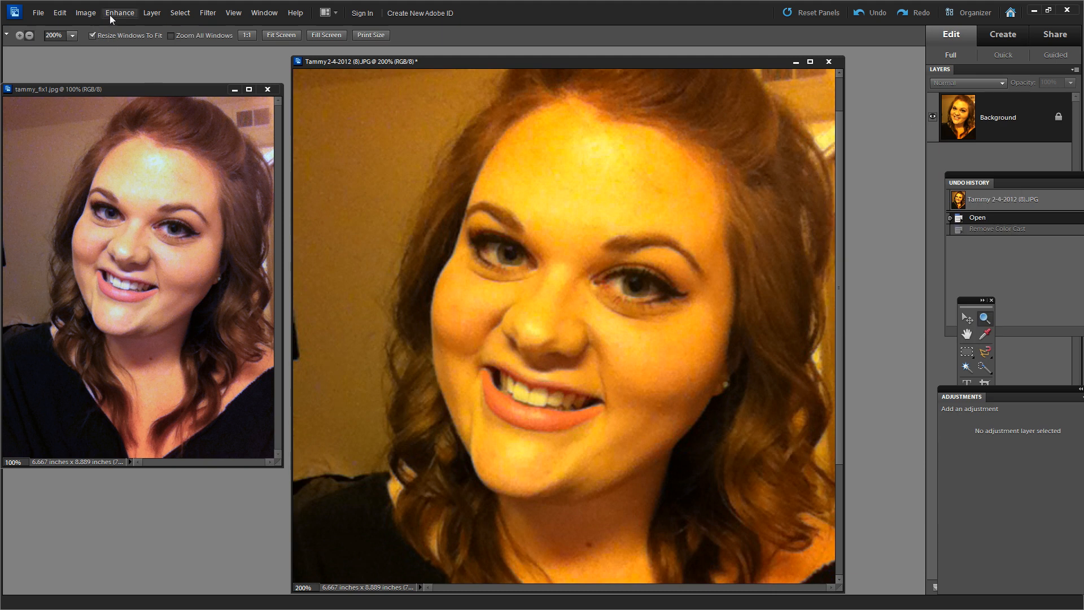
# Step: Apply Remove Color Cast, sampling the black shirt and the teeth
pyautogui.click(120, 13)
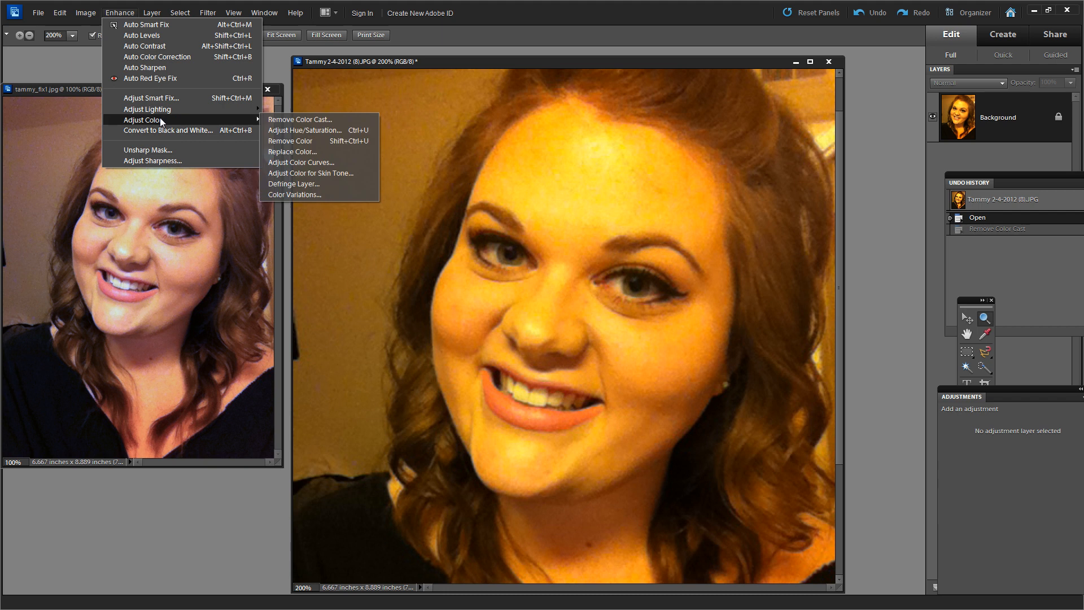
pyautogui.click(299, 119)
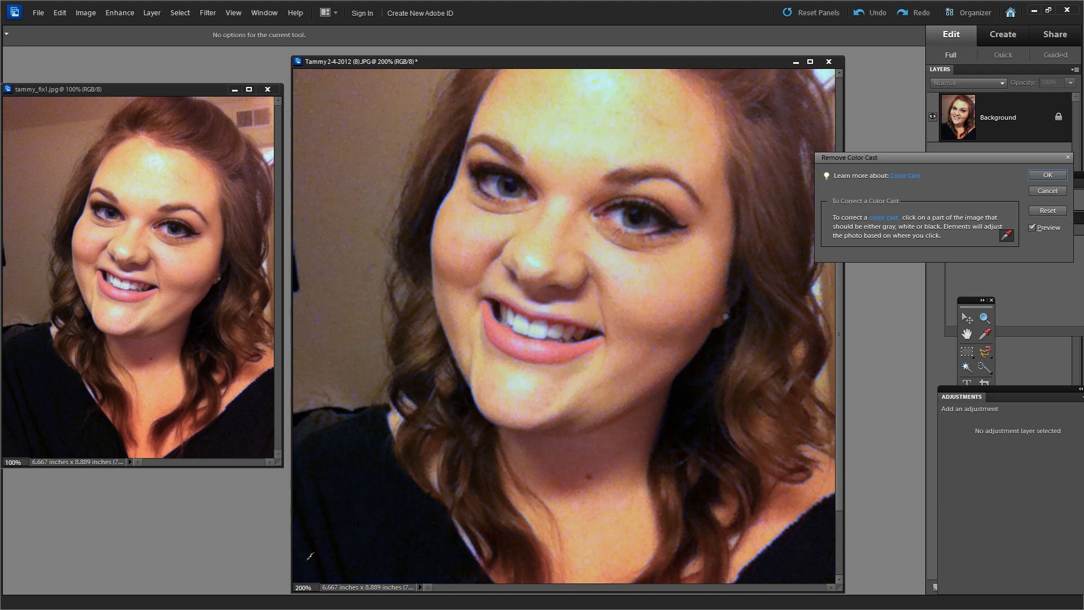
pyautogui.click(539, 329)
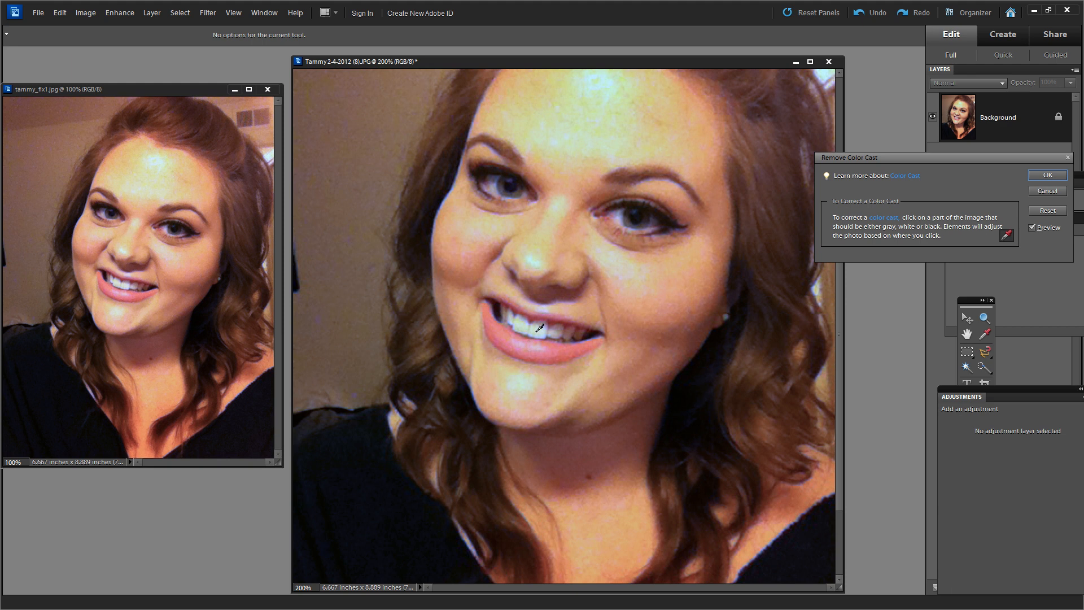
pyautogui.click(539, 327)
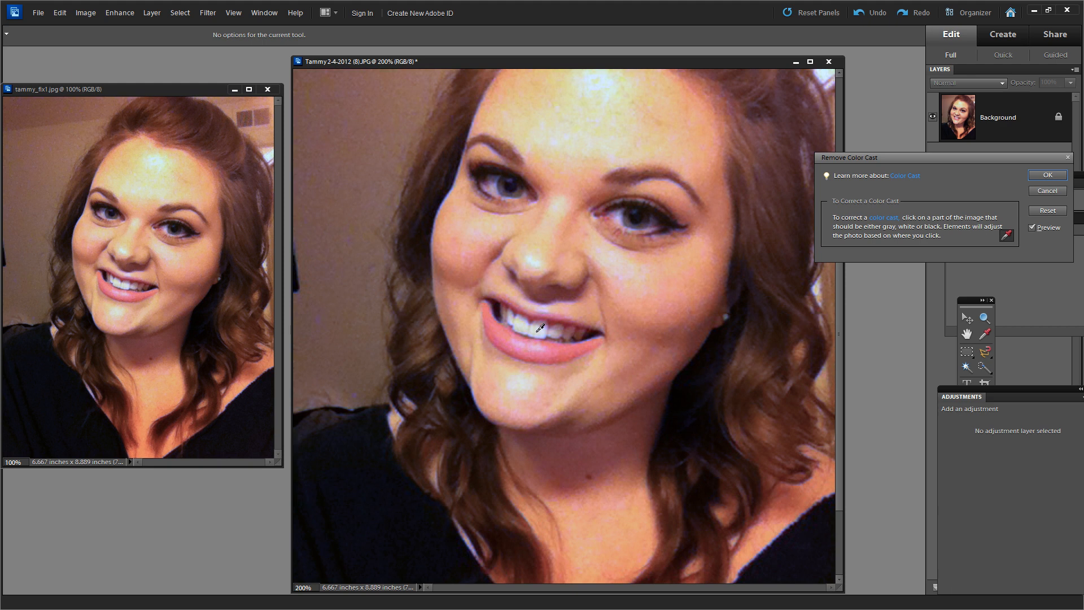
pyautogui.click(539, 326)
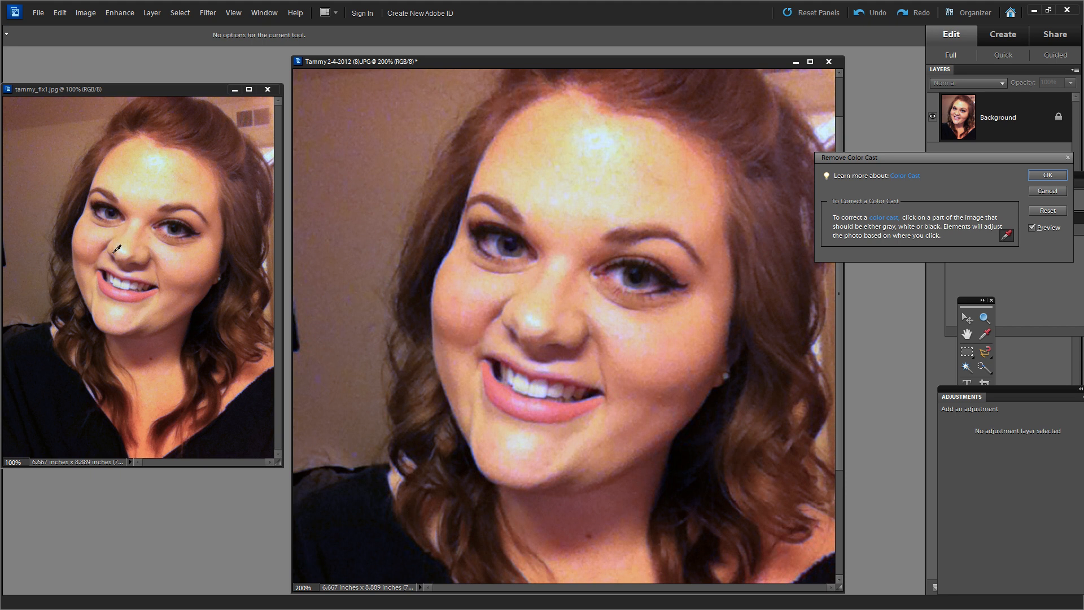
pyautogui.moveTo(110, 266)
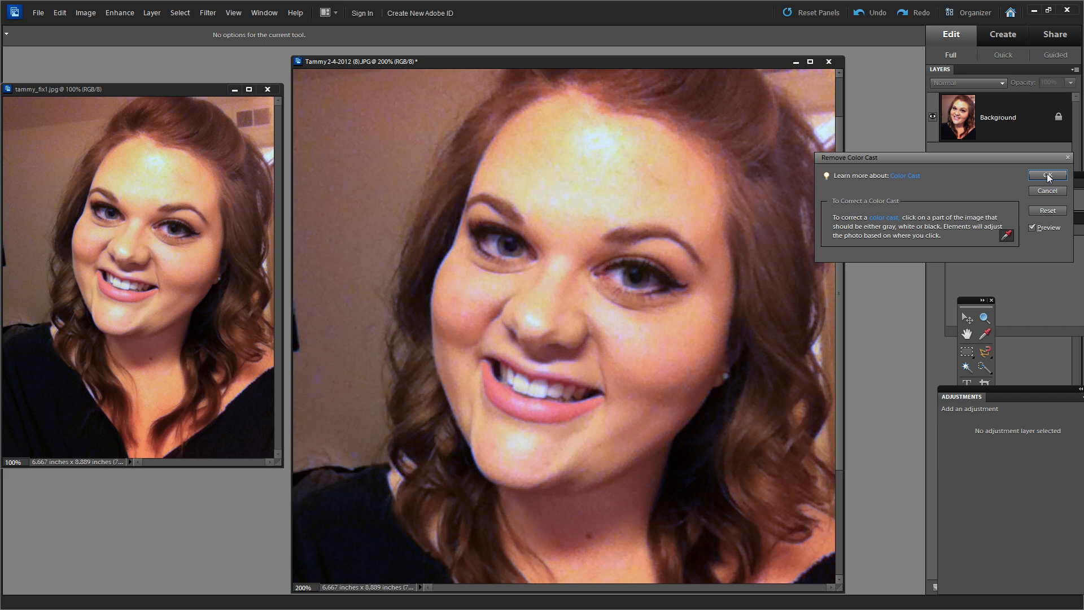
pyautogui.click(1046, 176)
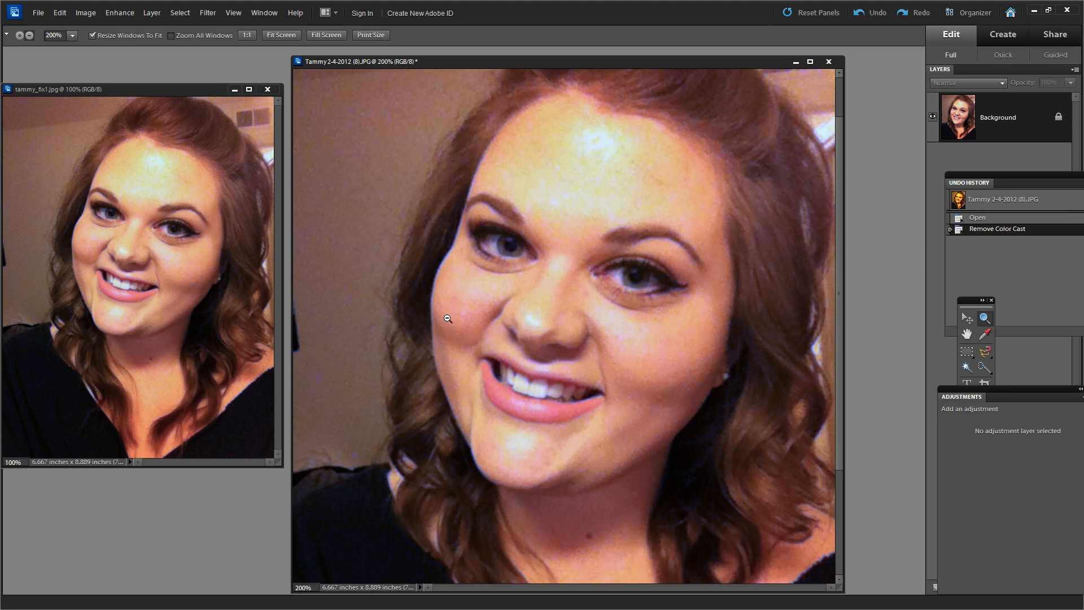
# Step: Zoom the corrected selfie out to 100% and place it beside the reference photo
pyautogui.click(447, 319)
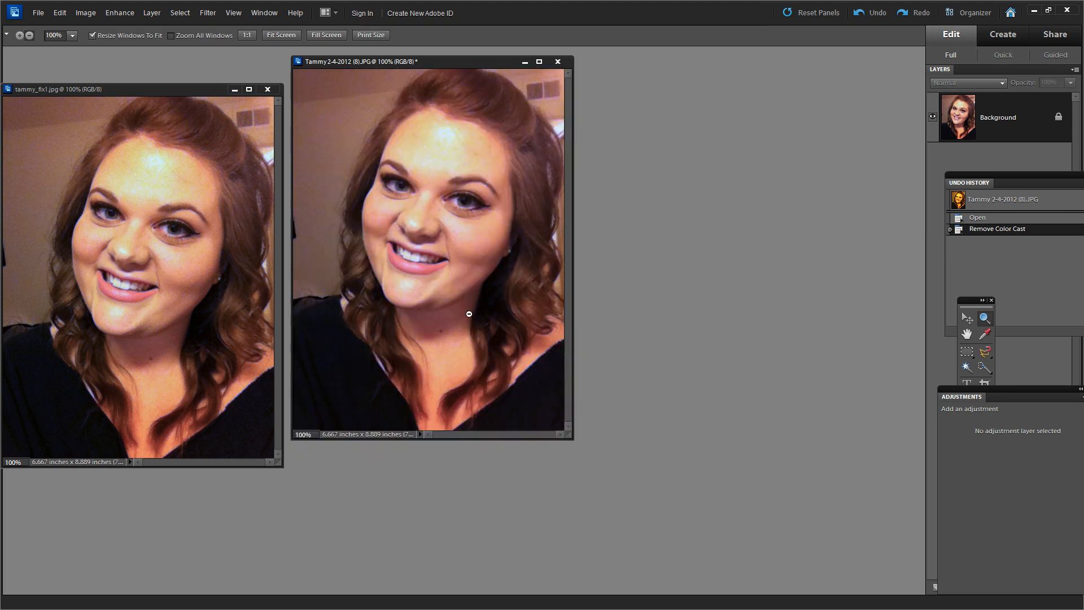
pyautogui.moveTo(429, 61); pyautogui.dragTo(487, 86)
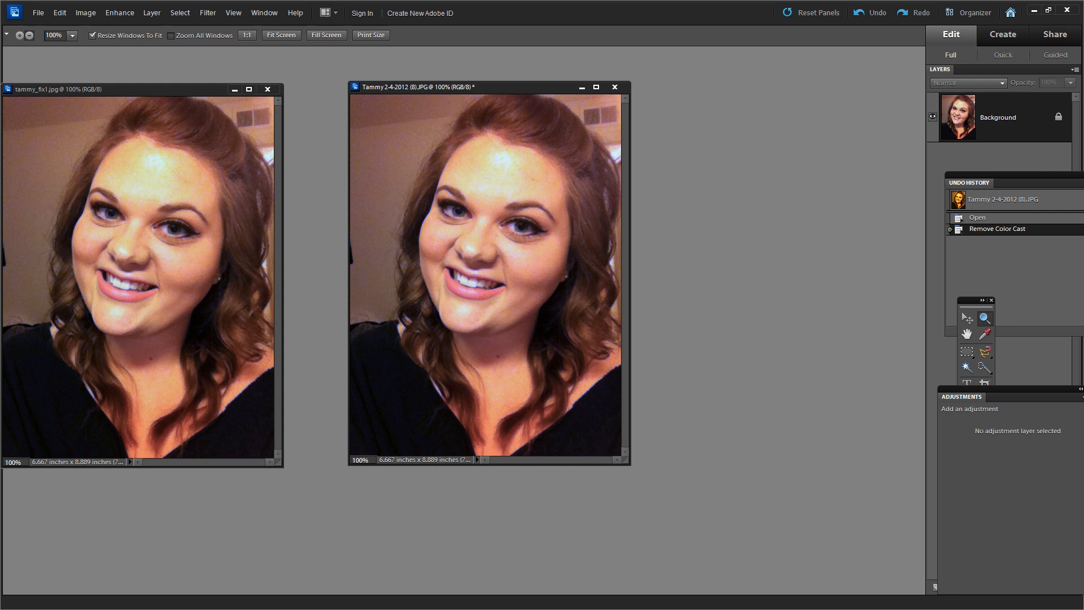
pyautogui.moveTo(591, 241)
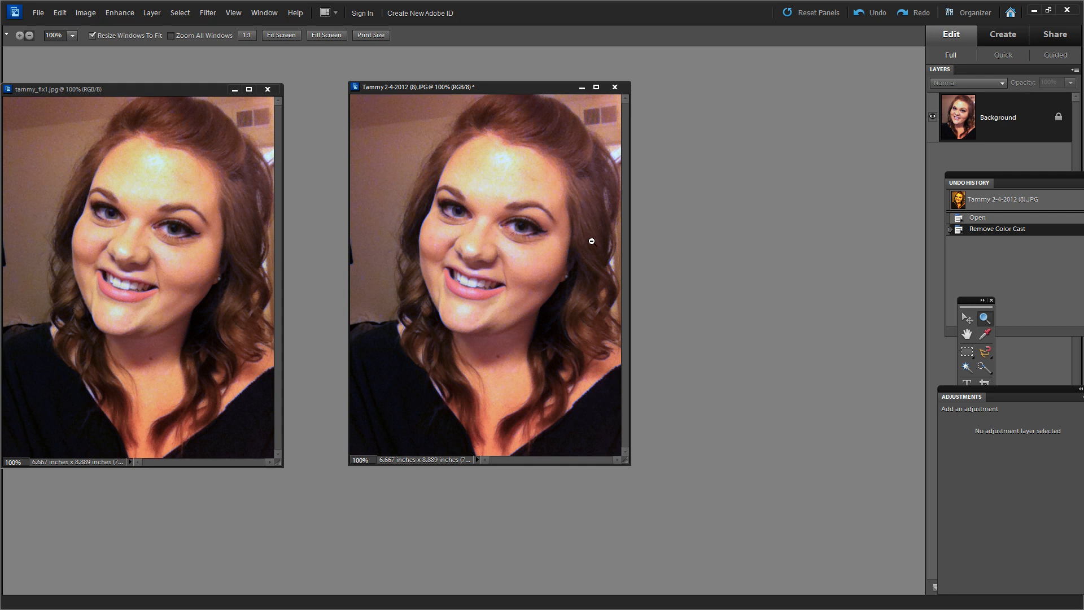
pyautogui.moveTo(531, 117)
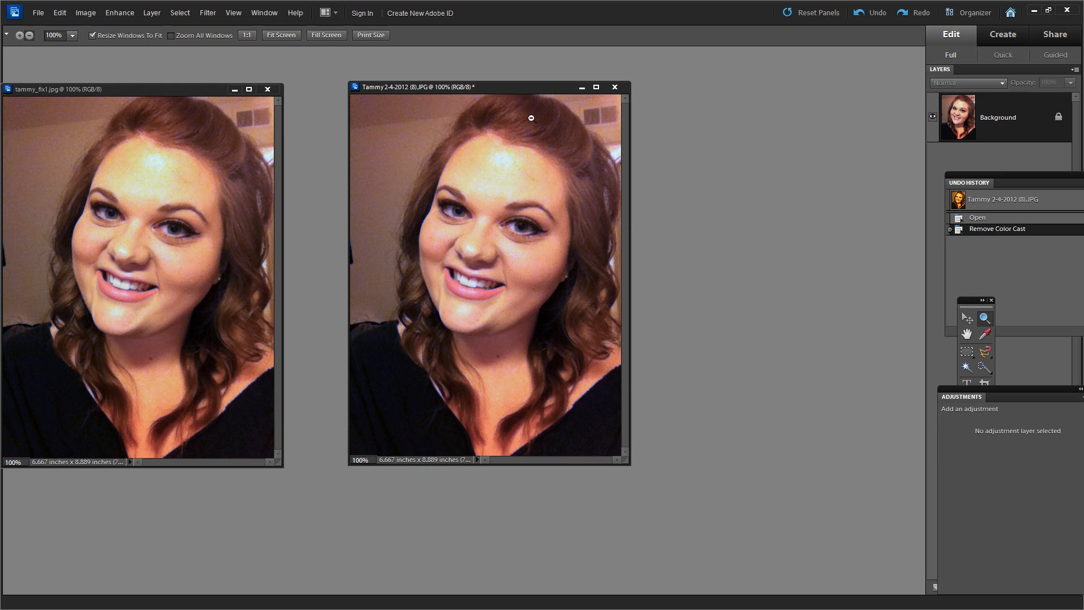
pyautogui.moveTo(522, 386)
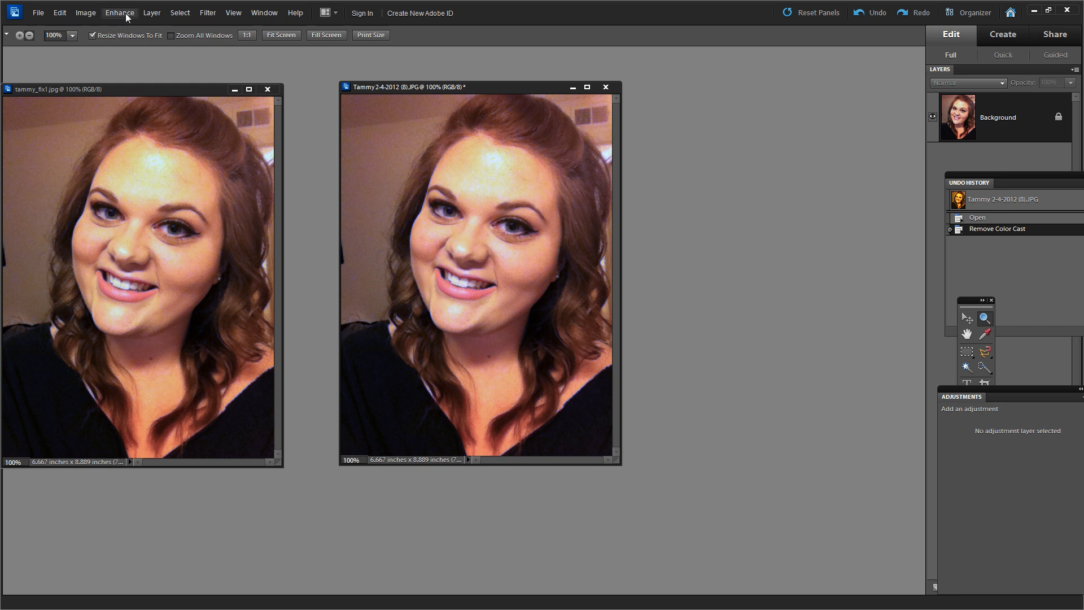
# Step: Apply an Adjust Hue/Saturation correction to the color-corrected selfie
pyautogui.click(119, 13)
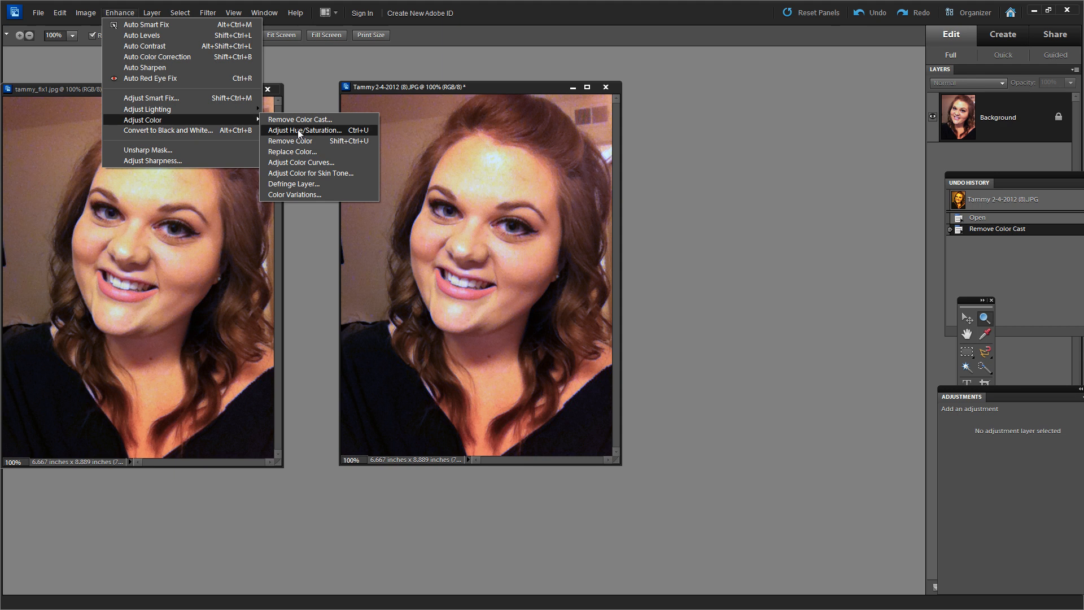
pyautogui.click(305, 129)
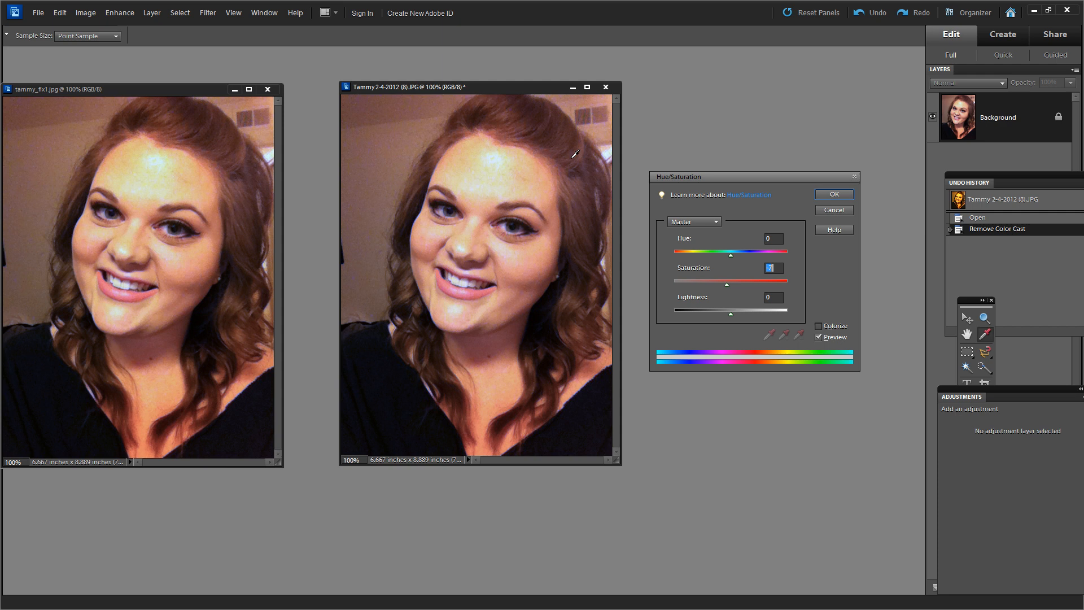
pyautogui.moveTo(175, 263)
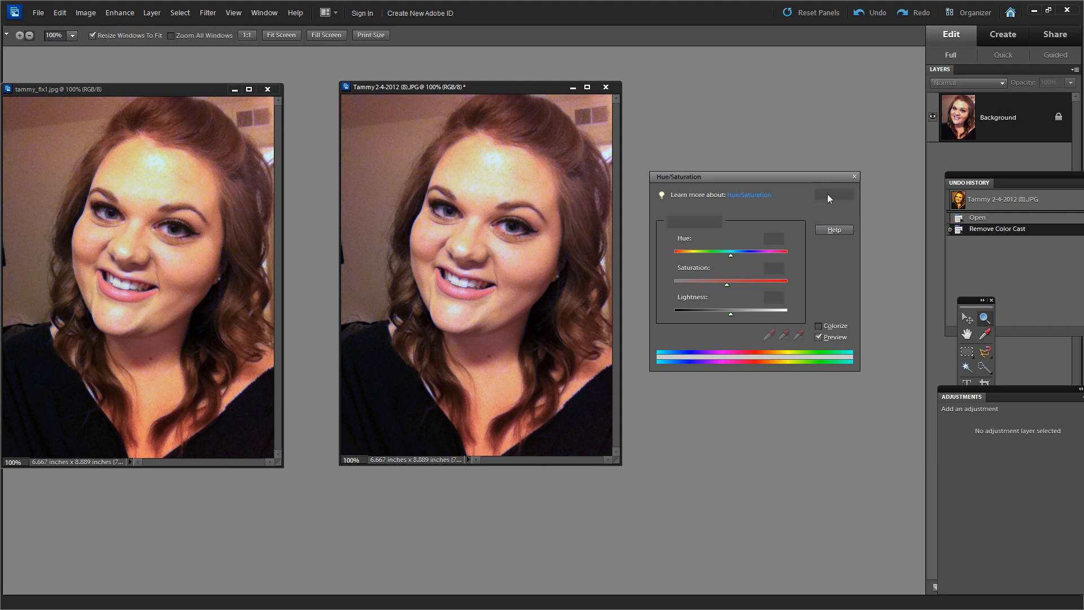
pyautogui.click(832, 195)
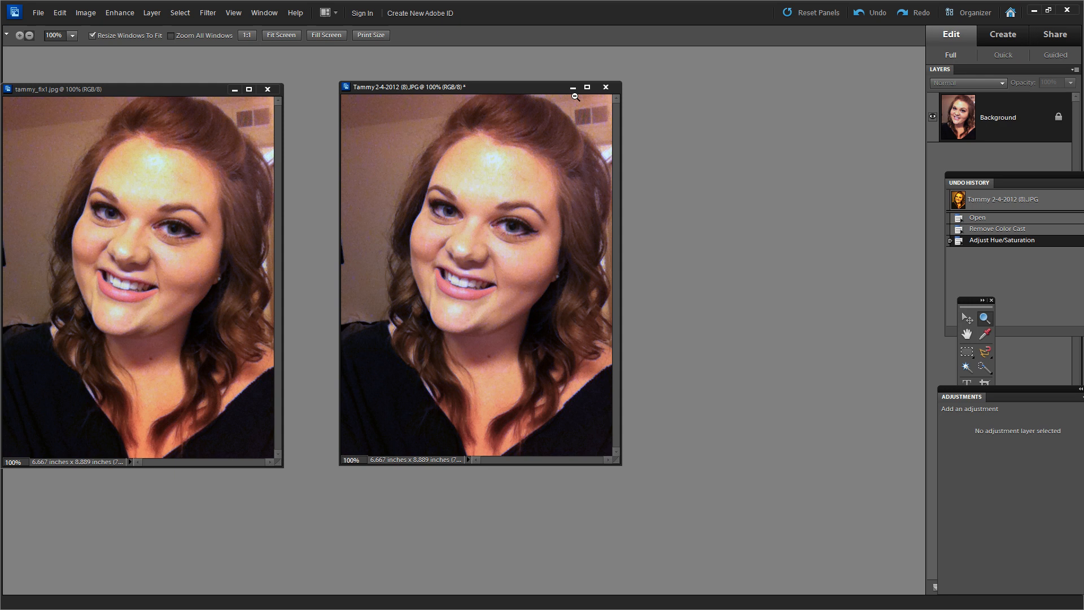
# Step: Close both selfie windows and open the orange close-up Tammy 2-3-2012 (2).JPG
pyautogui.click(604, 87)
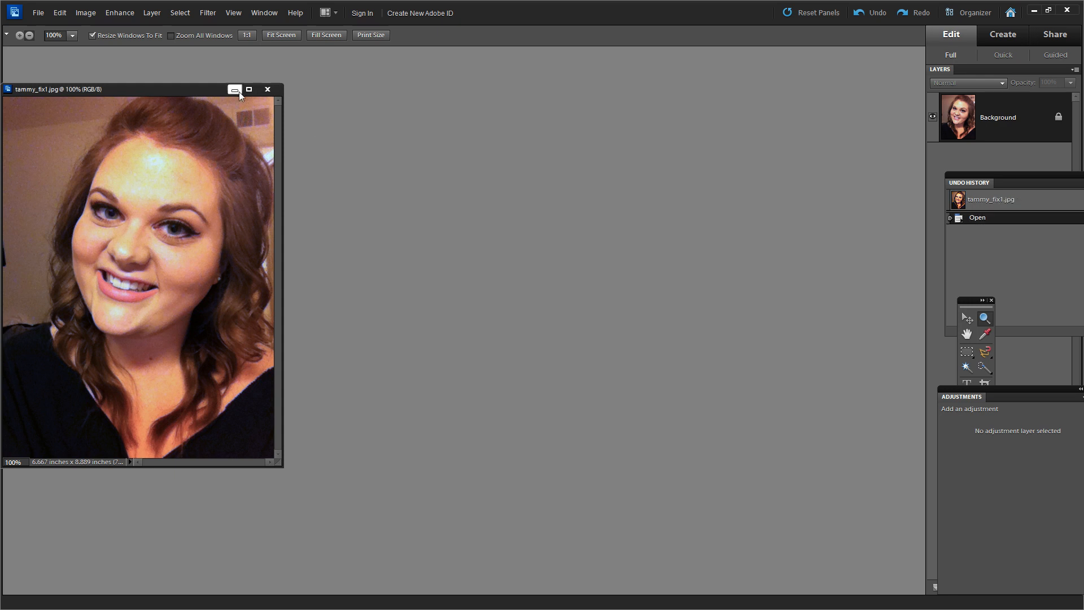
pyautogui.click(234, 89)
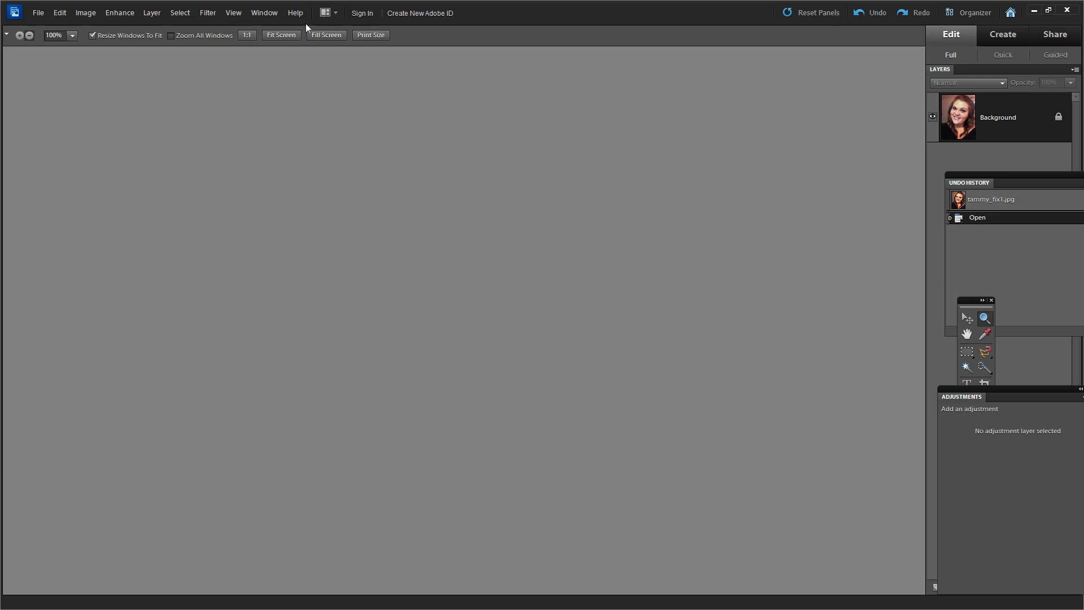
pyautogui.click(264, 13)
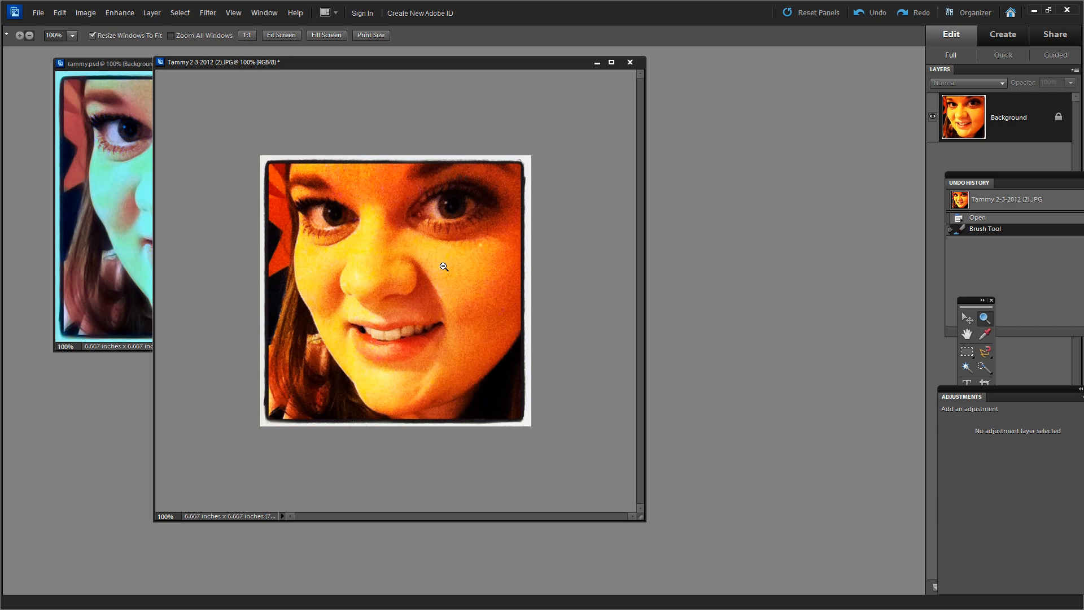
pyautogui.moveTo(501, 329)
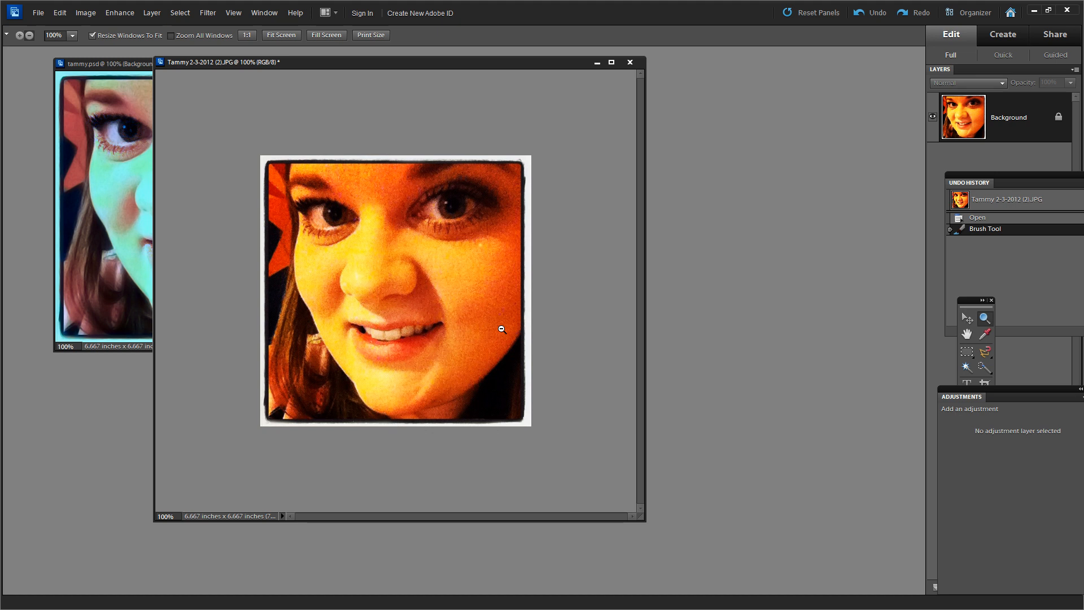
pyautogui.moveTo(304, 303)
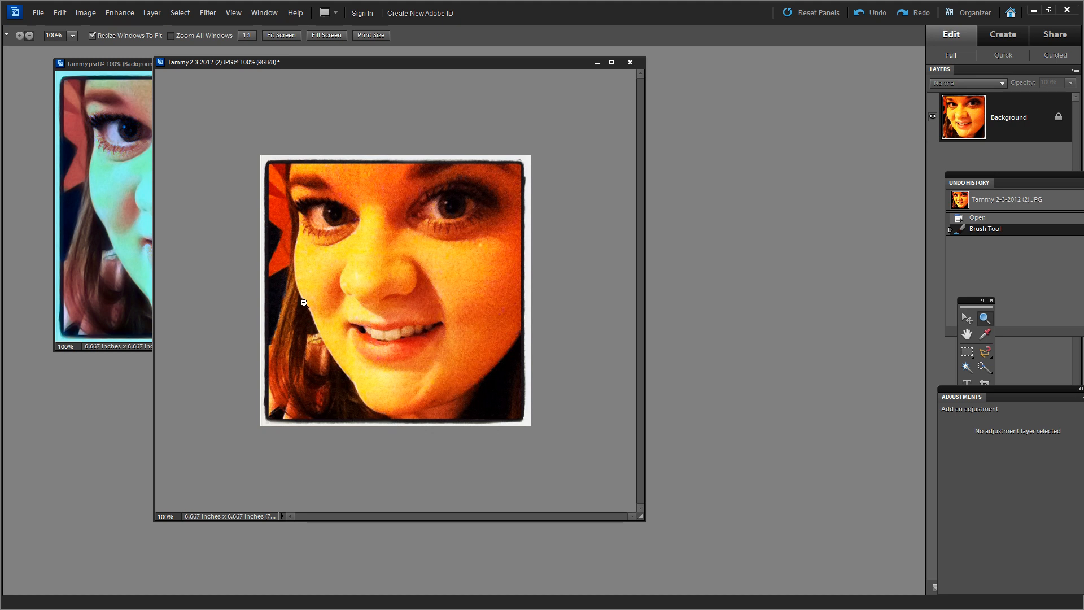
# Step: Add a Photo Filter adjustment layer using Cooling Filter (82) at 65% density
pyautogui.click(151, 12)
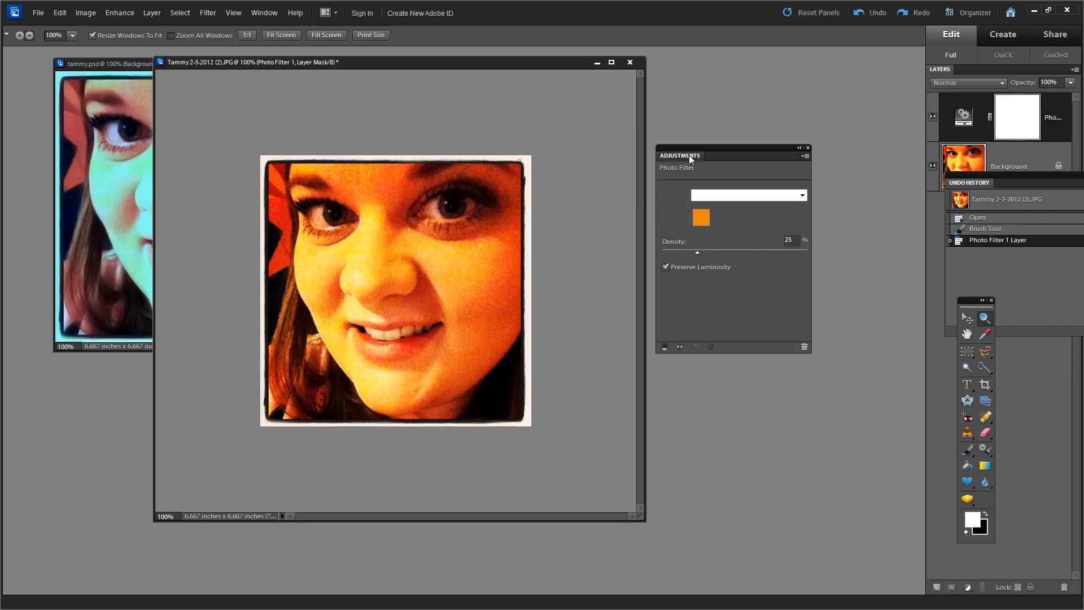
pyautogui.click(746, 194)
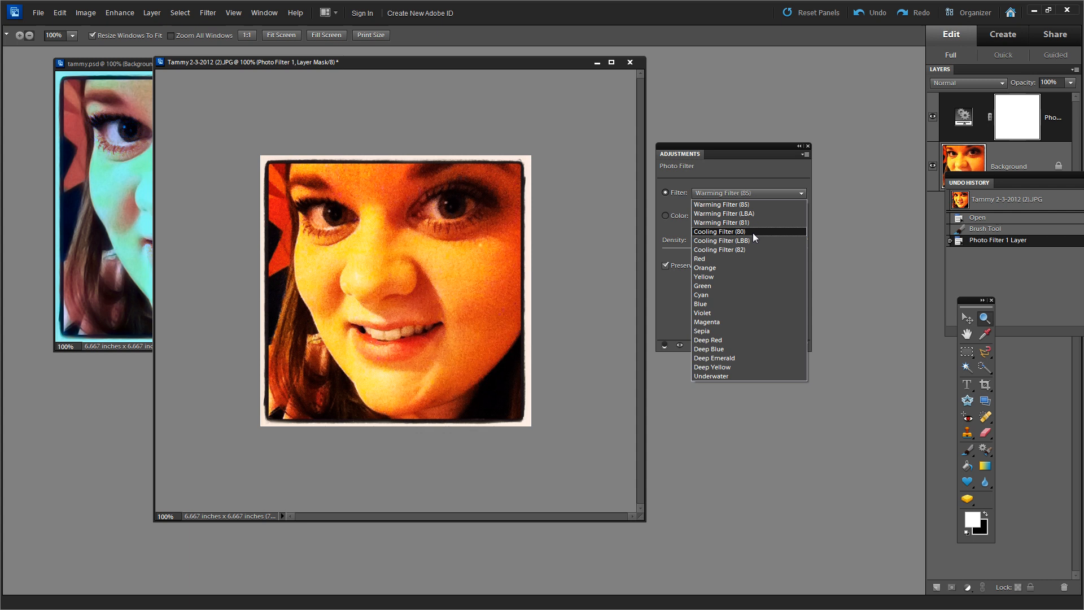
pyautogui.click(719, 231)
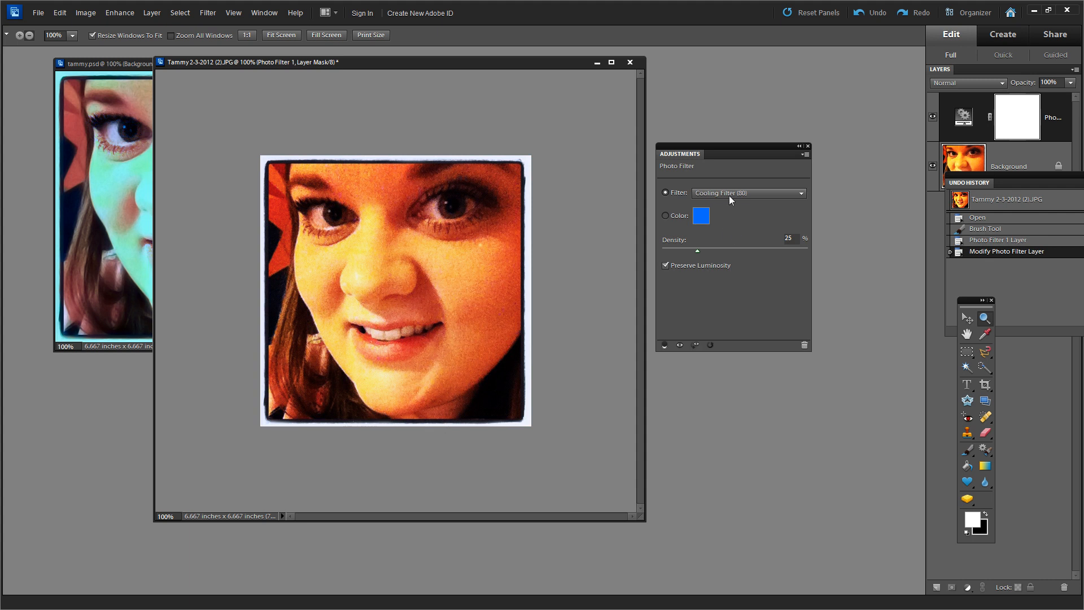
pyautogui.moveTo(697, 250); pyautogui.dragTo(764, 250)
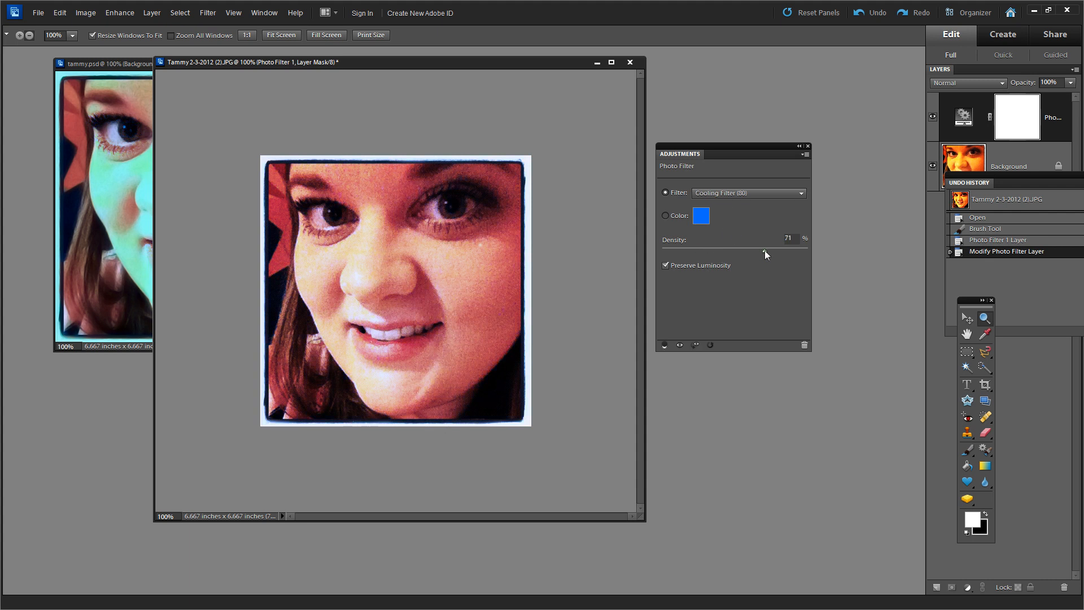
pyautogui.moveTo(788, 247); pyautogui.dragTo(750, 247)
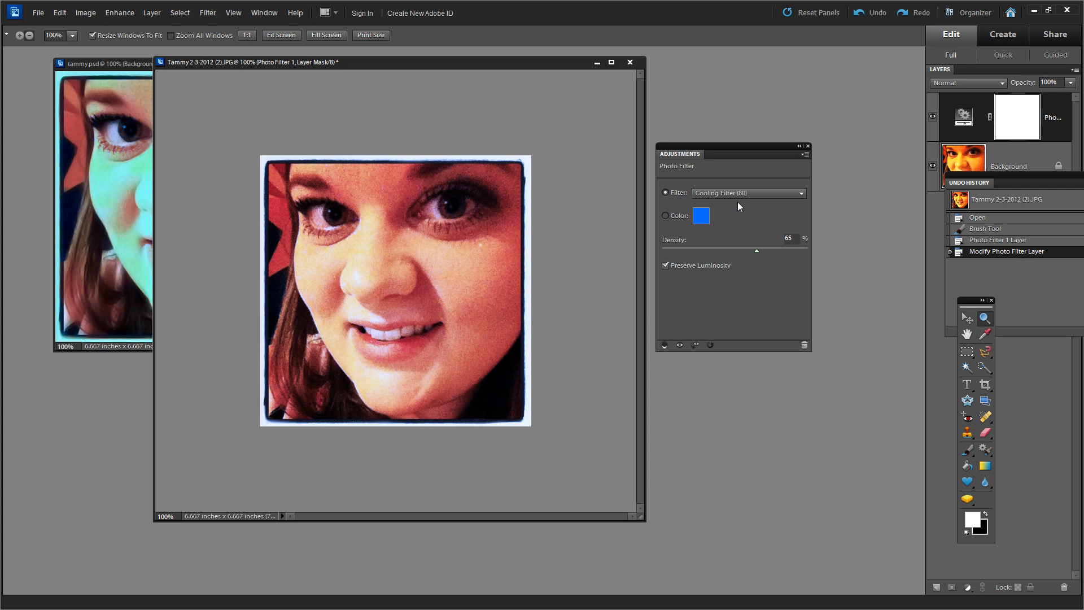
pyautogui.click(748, 193)
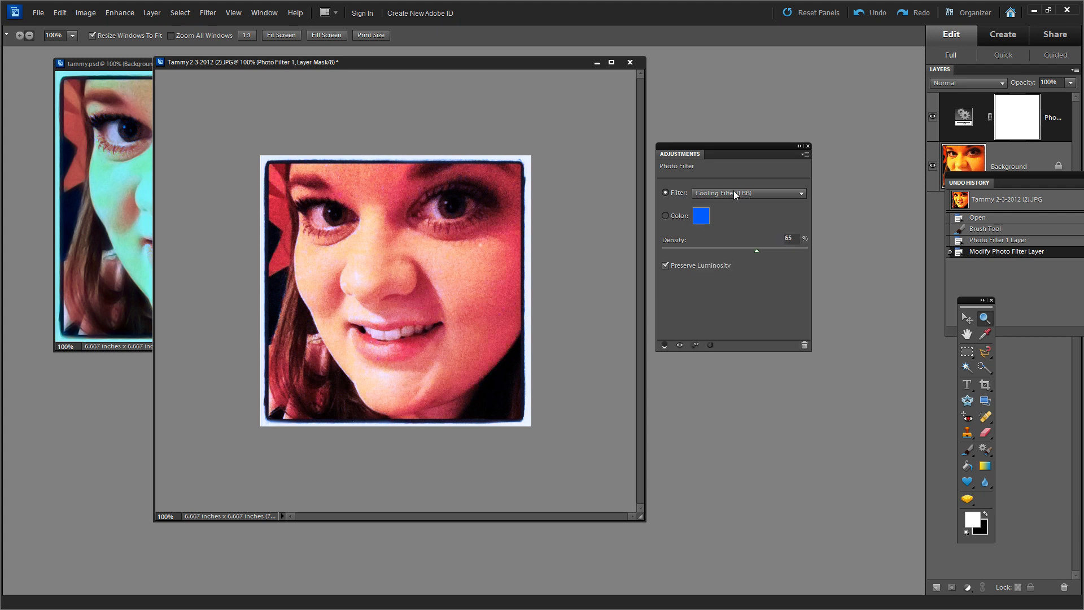
pyautogui.click(746, 193)
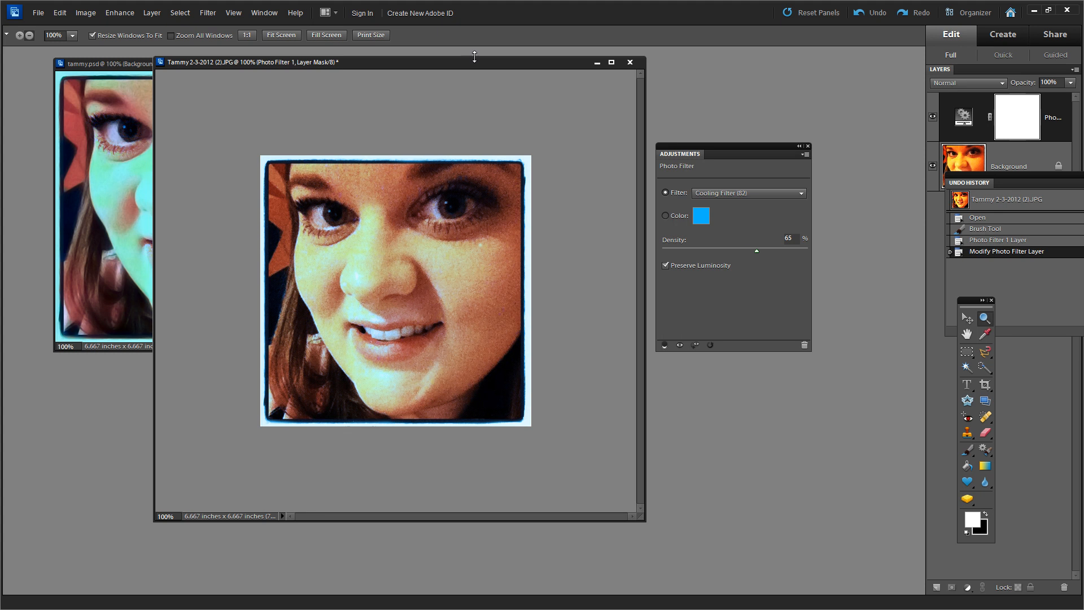
pyautogui.moveTo(676, 158)
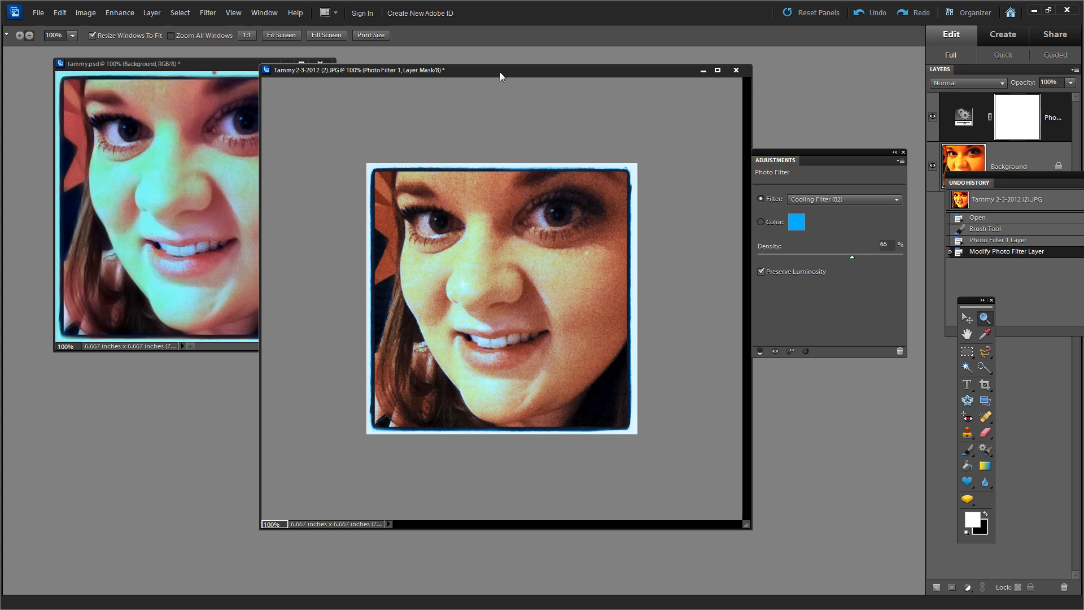
pyautogui.moveTo(502, 70); pyautogui.dragTo(489, 67)
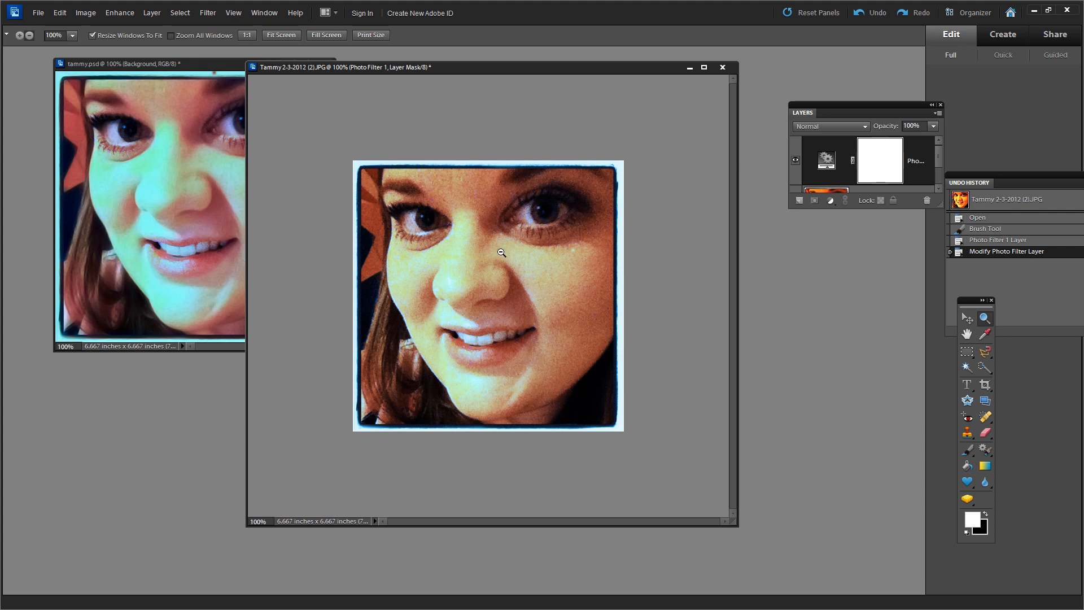
pyautogui.moveTo(499, 151)
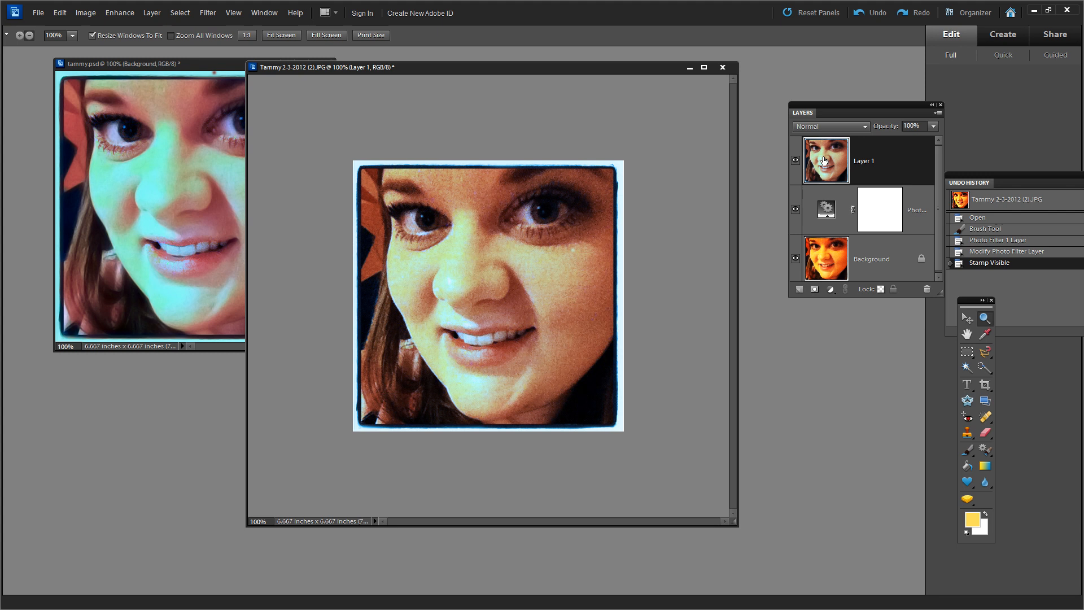
pyautogui.moveTo(852, 173)
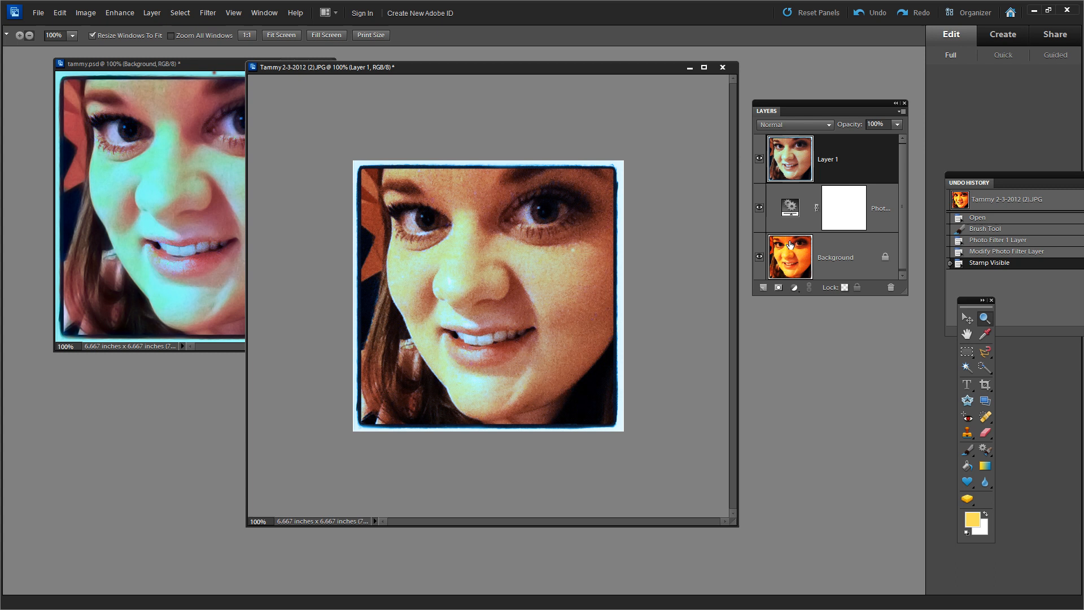
pyautogui.moveTo(841, 255)
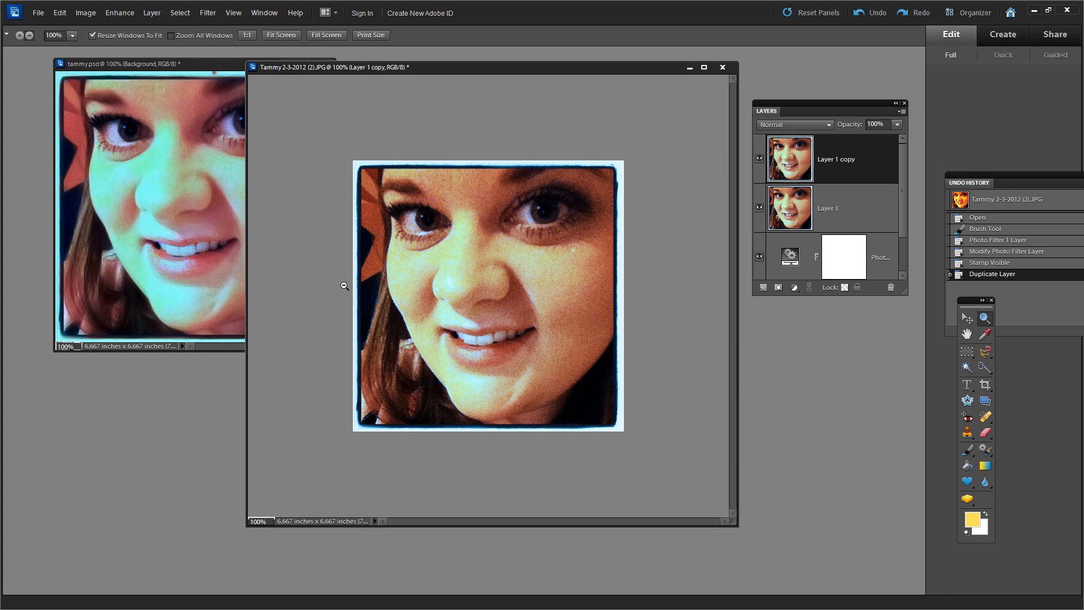
# Step: Open the Filter menu for the stamped, duplicated Layer 1 copy
pyautogui.click(206, 12)
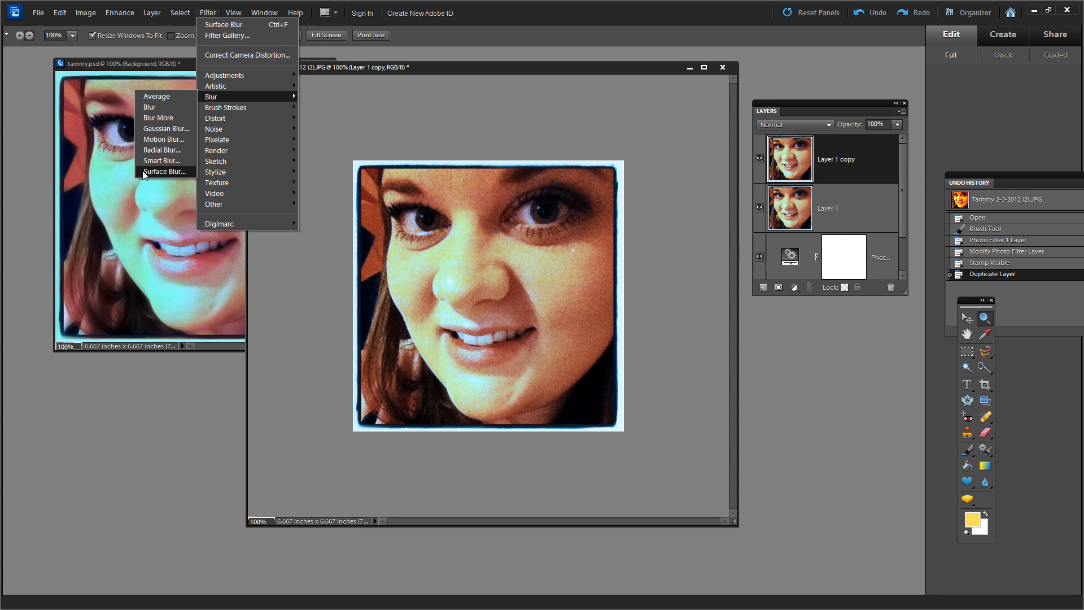
# Step: Surface-blur Layer 1 copy with a 7-pixel radius and roughly 11-level threshold
pyautogui.click(164, 170)
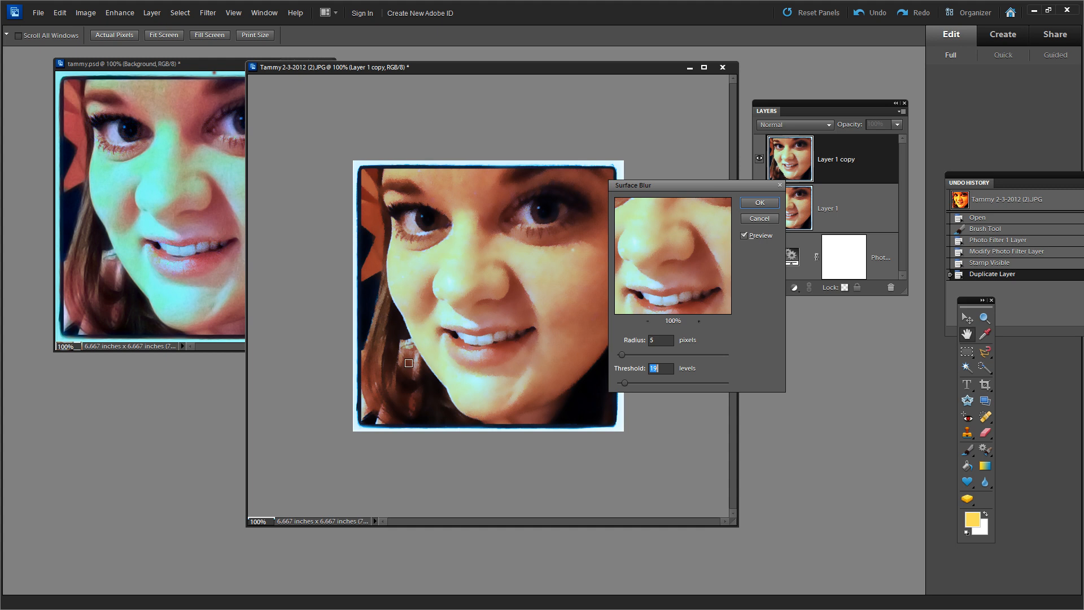
pyautogui.moveTo(398, 256)
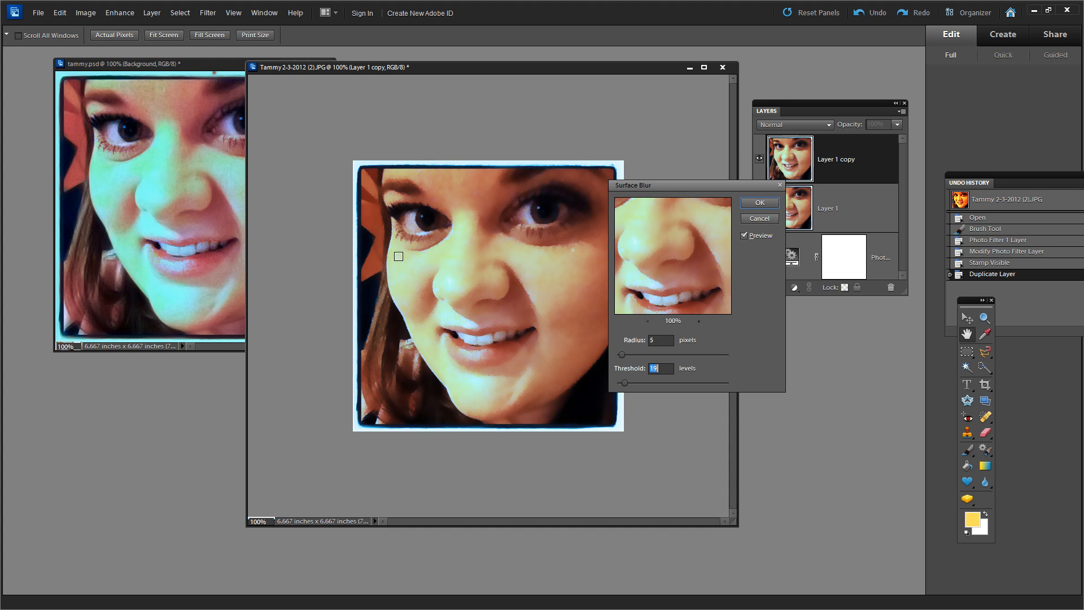
pyautogui.moveTo(646, 354); pyautogui.dragTo(621, 354)
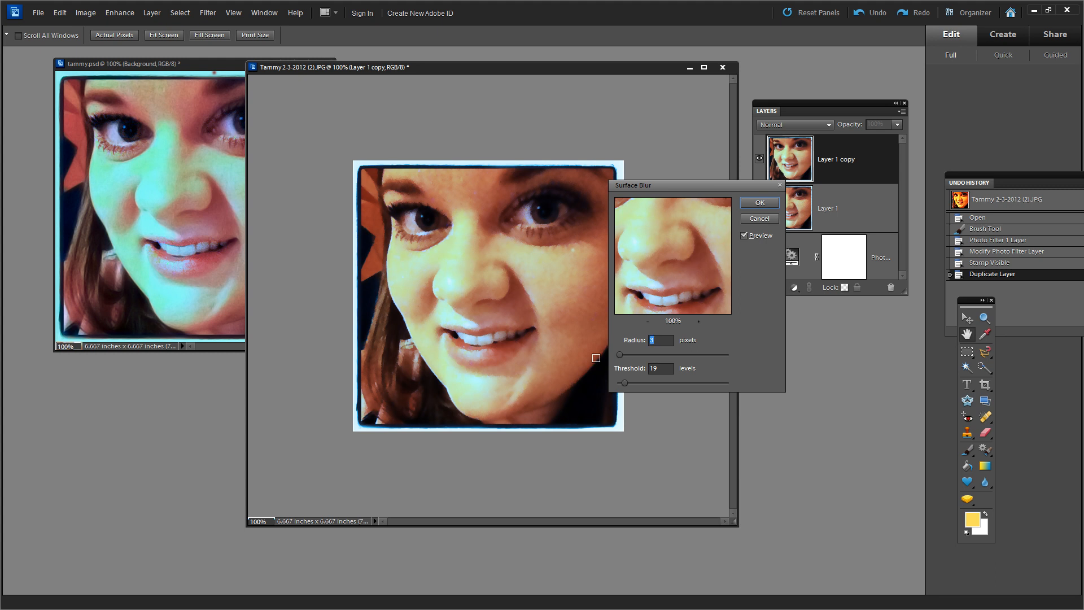
pyautogui.moveTo(623, 383); pyautogui.dragTo(629, 382)
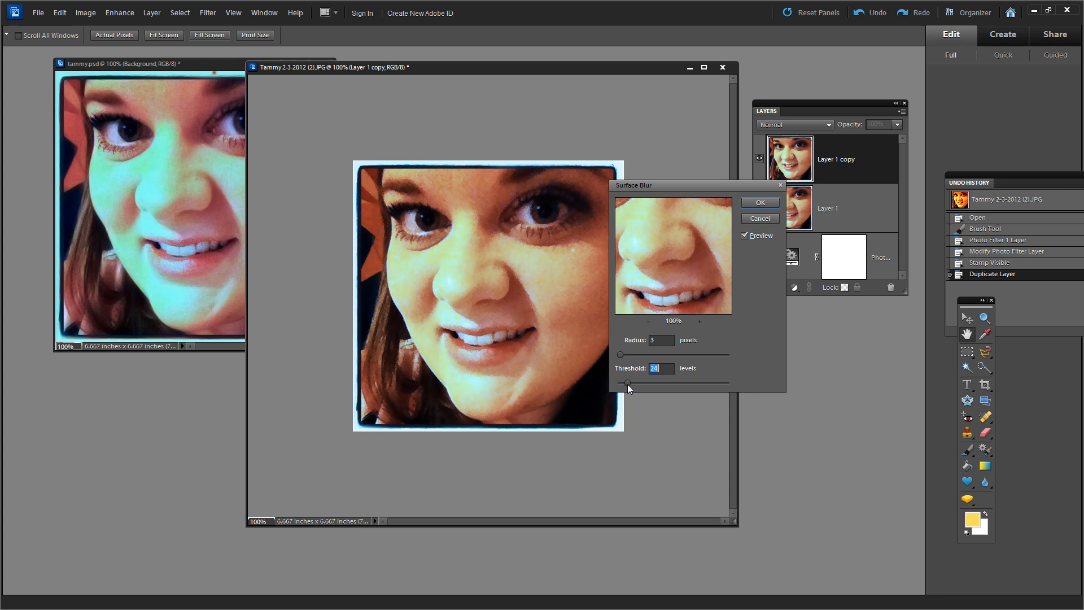
pyautogui.moveTo(625, 383); pyautogui.dragTo(626, 383)
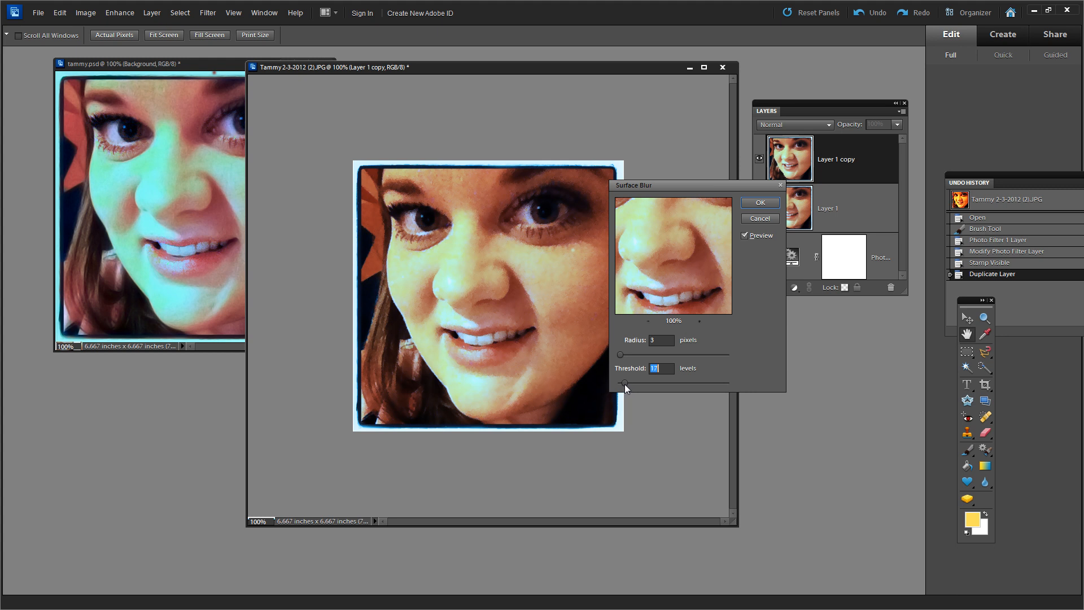
pyautogui.moveTo(632, 184); pyautogui.dragTo(678, 275)
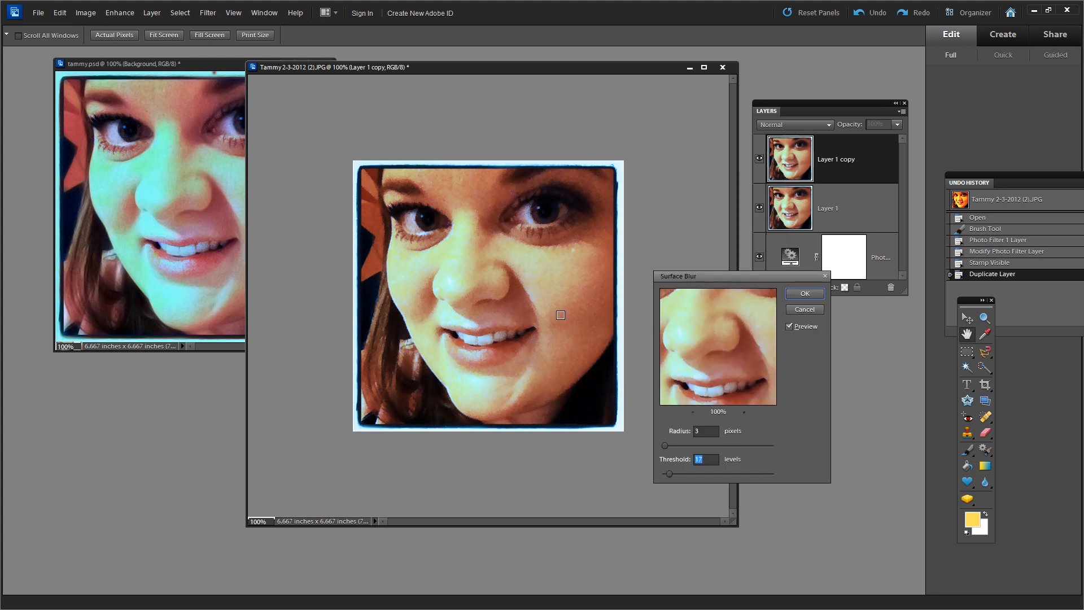
pyautogui.click(789, 326)
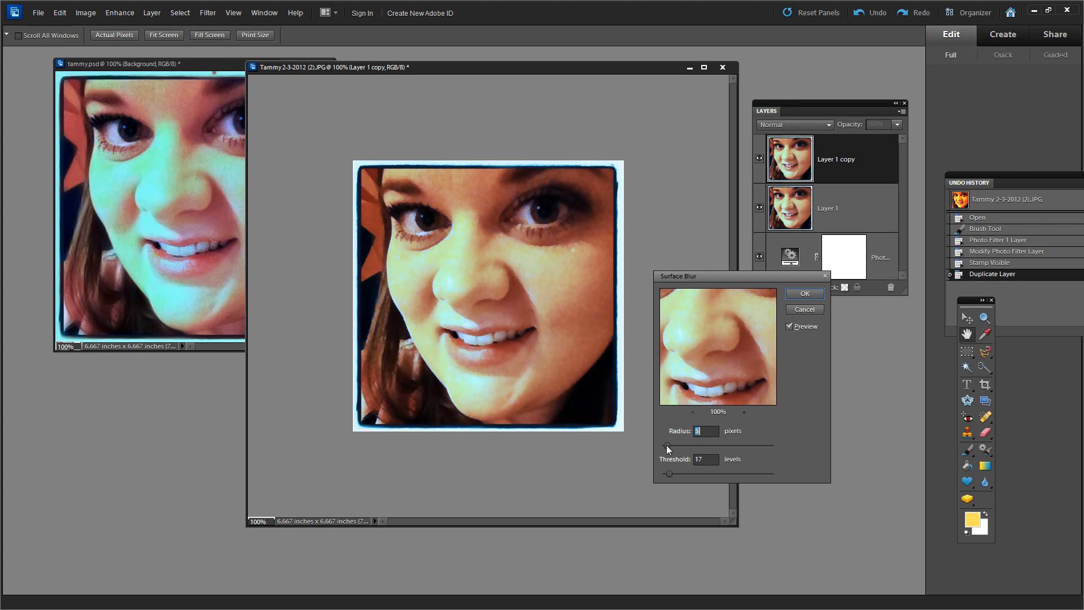
pyautogui.moveTo(668, 445); pyautogui.dragTo(671, 445)
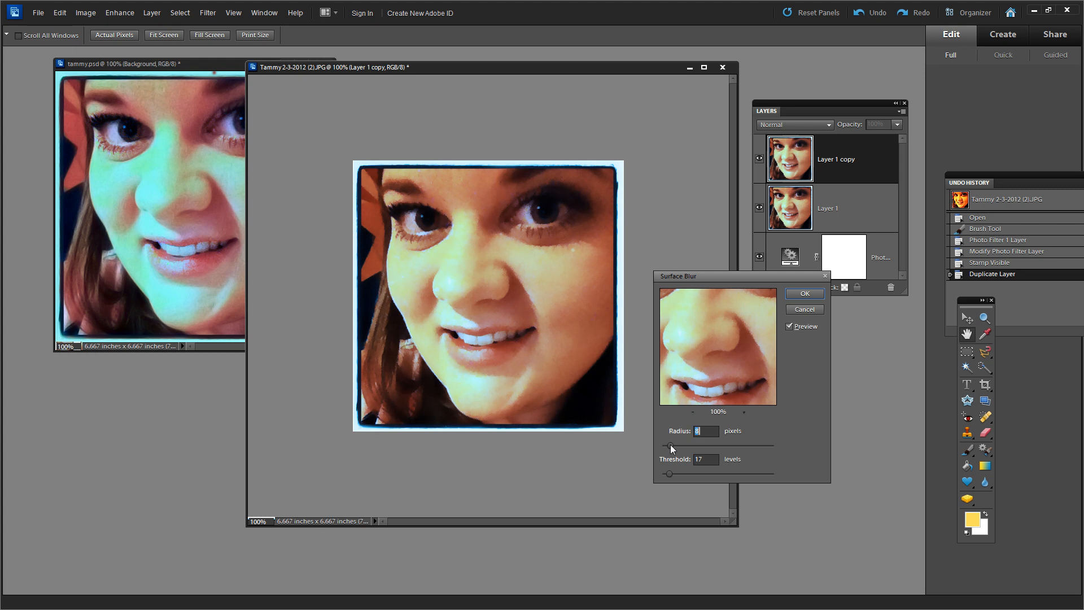
pyautogui.moveTo(670, 445); pyautogui.dragTo(667, 446)
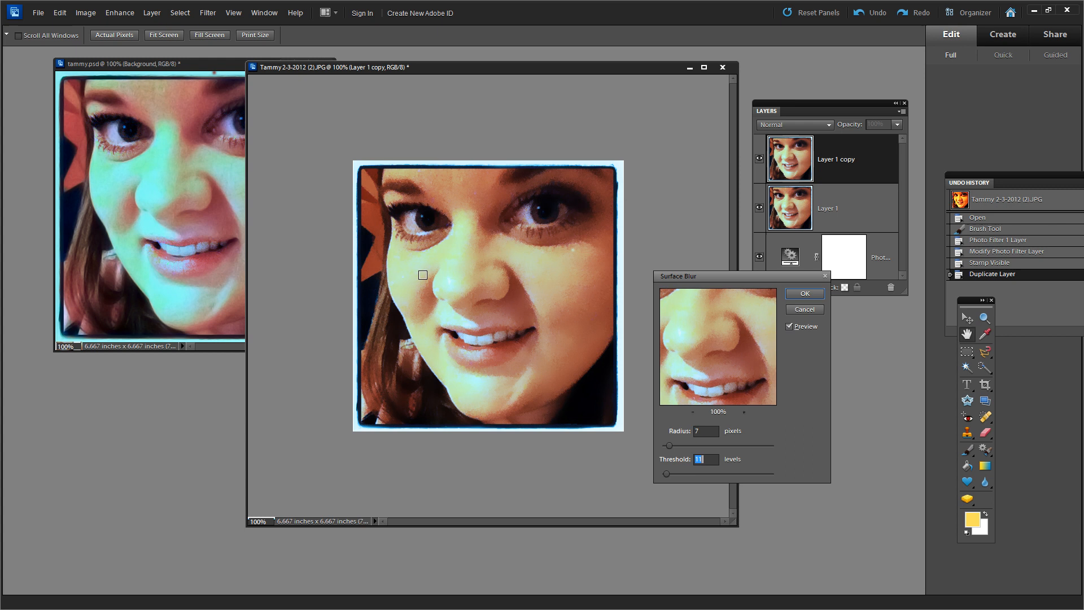
pyautogui.moveTo(379, 163)
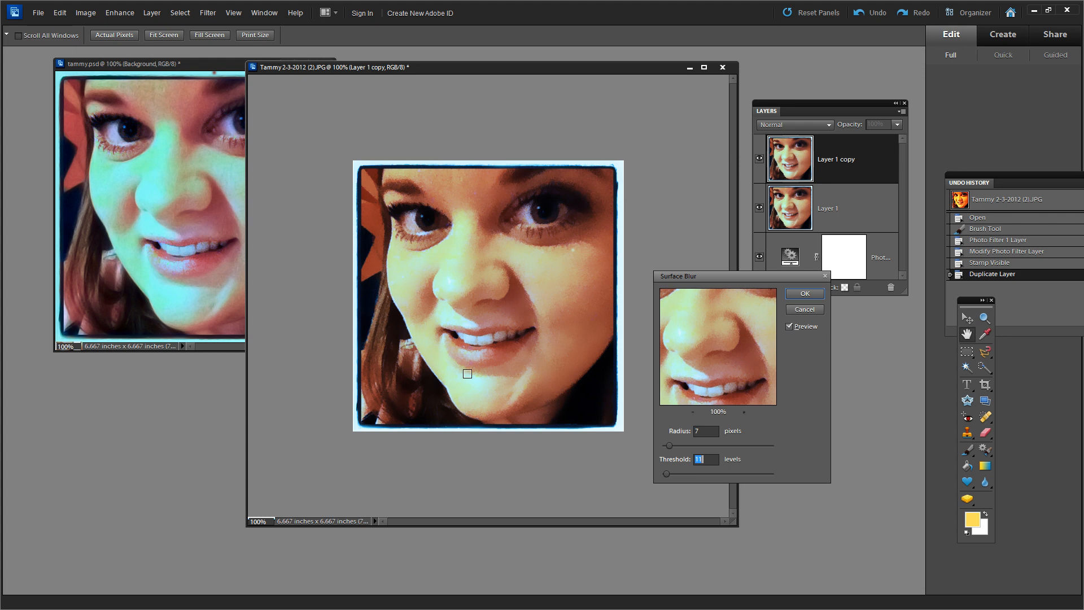
pyautogui.moveTo(474, 389)
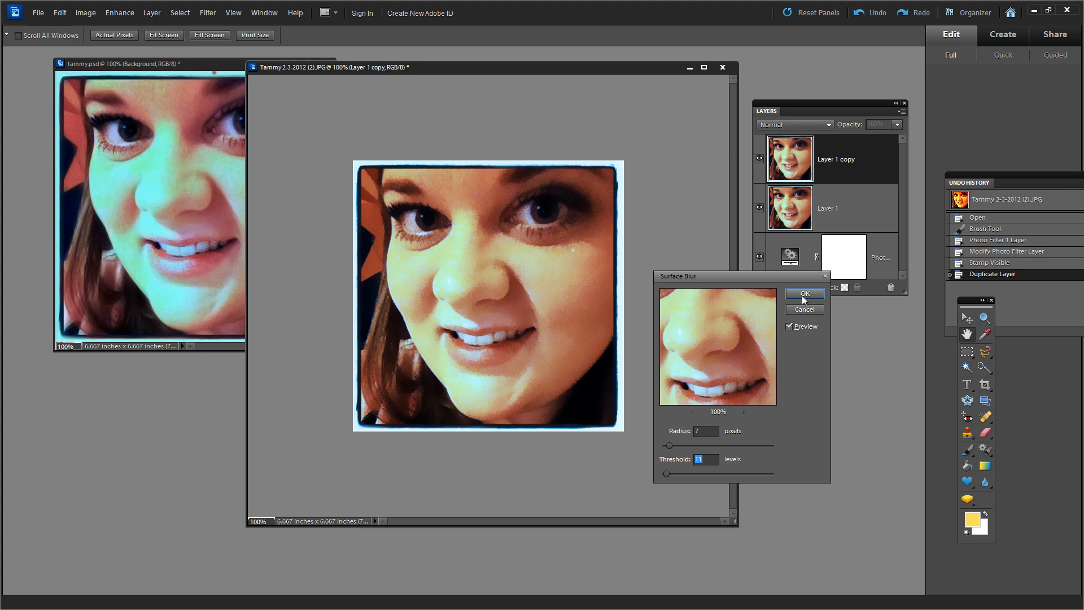
pyautogui.click(804, 293)
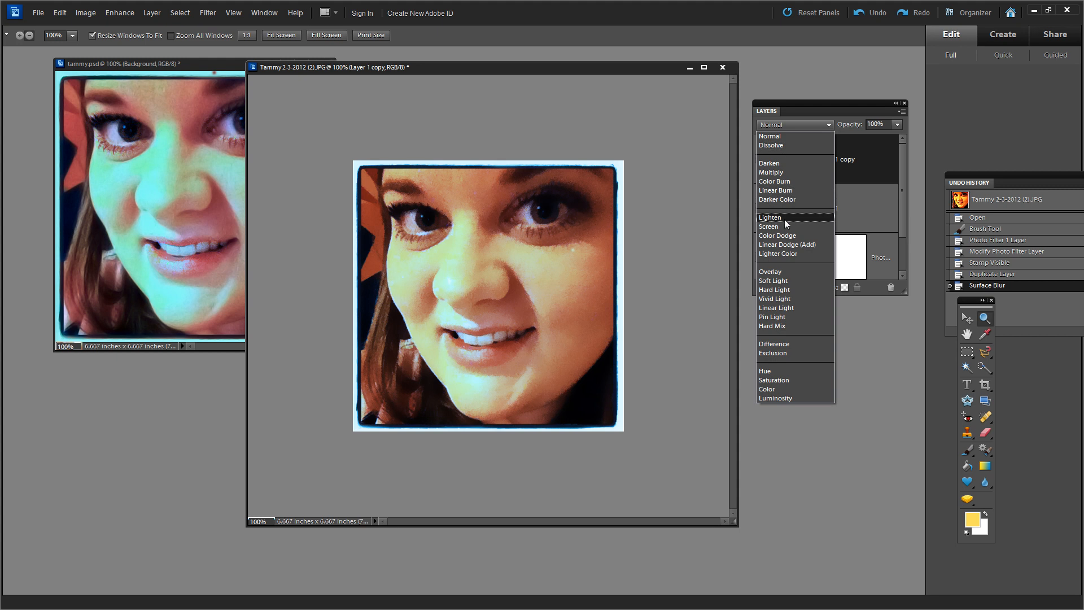
# Step: Set the top layer's blend mode to Lighten and reposition the photo window
pyautogui.click(769, 217)
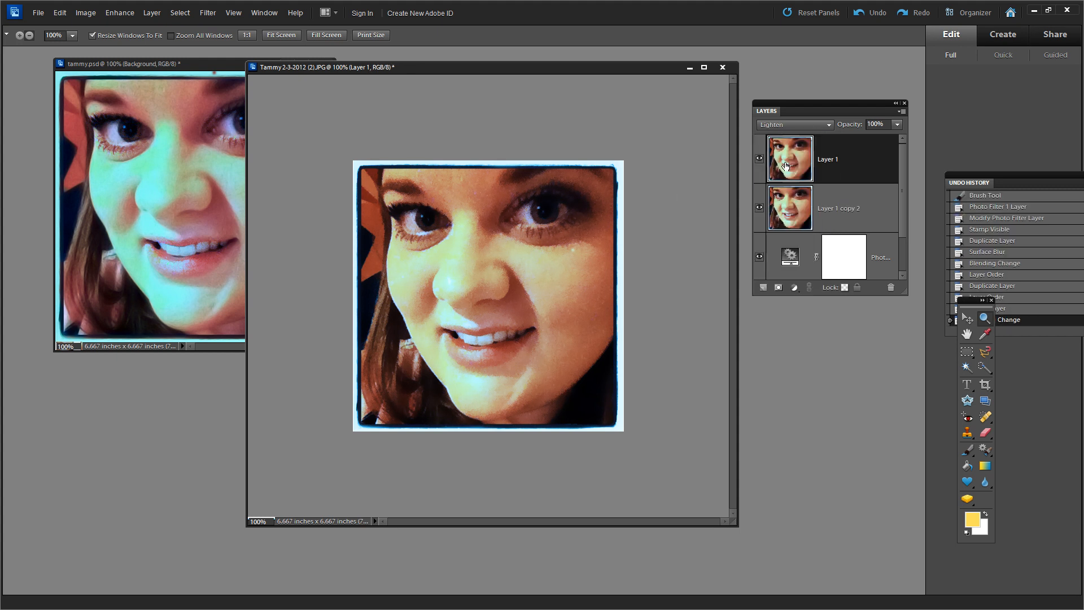
pyautogui.moveTo(542, 294)
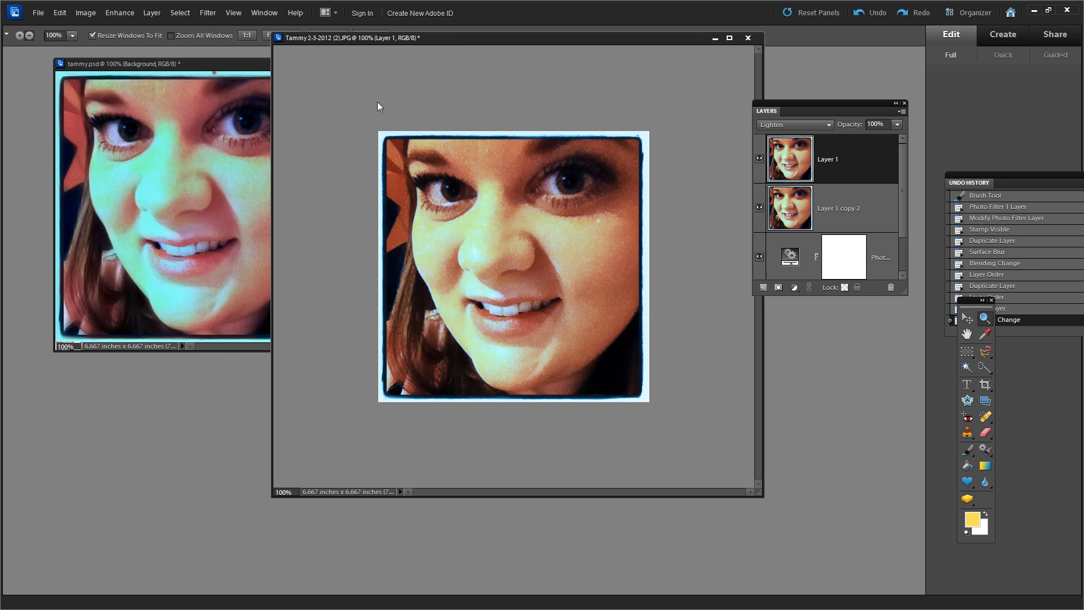
pyautogui.moveTo(151, 209)
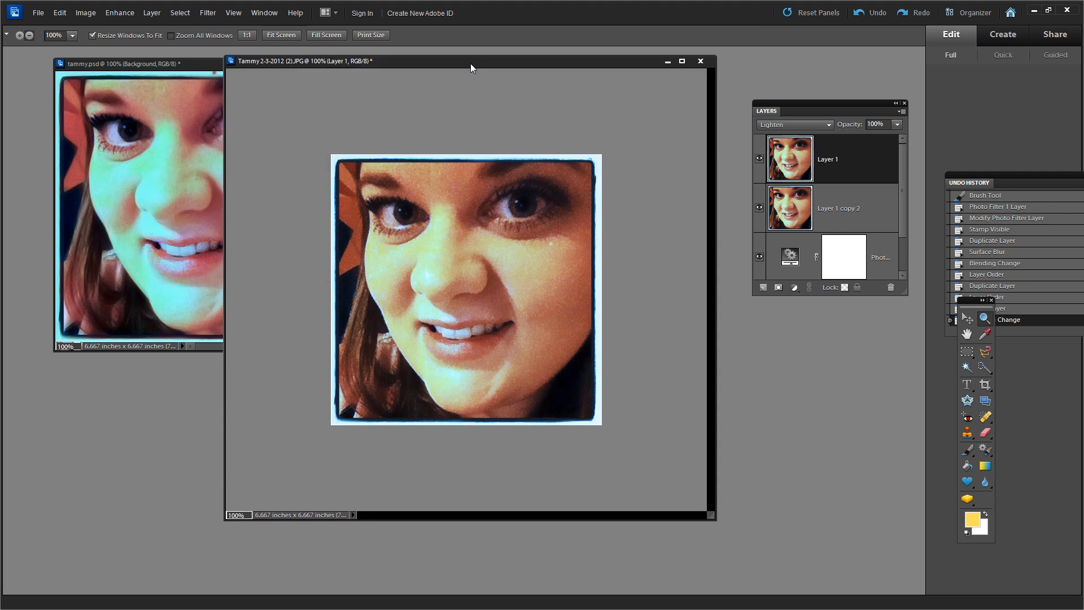
pyautogui.moveTo(472, 61); pyautogui.dragTo(479, 54)
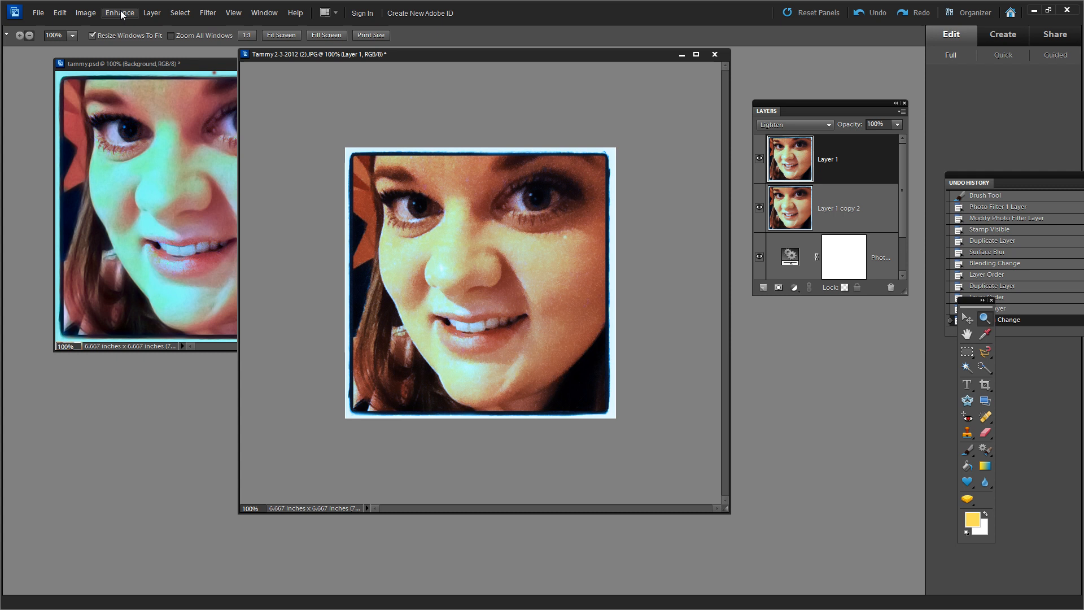
# Step: Create a new Photo Filter 2 adjustment layer
pyautogui.click(151, 12)
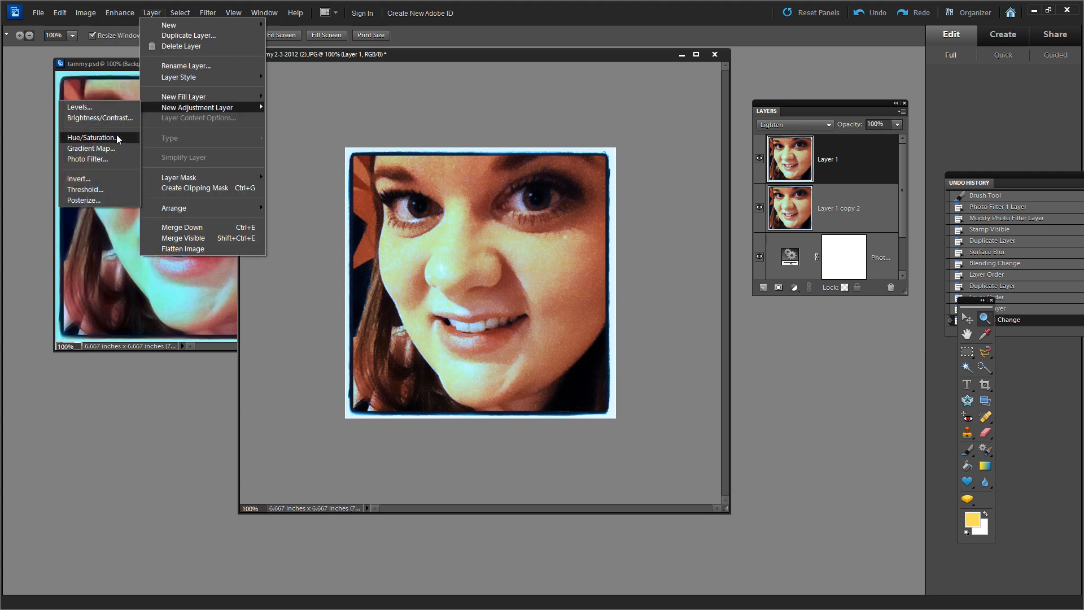
pyautogui.click(89, 159)
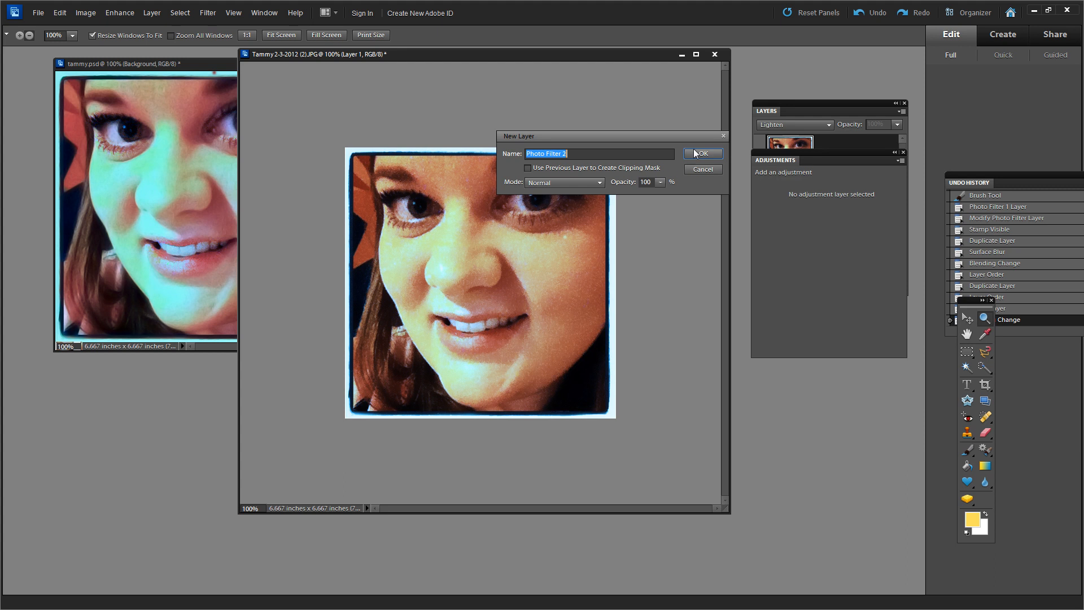
pyautogui.click(700, 154)
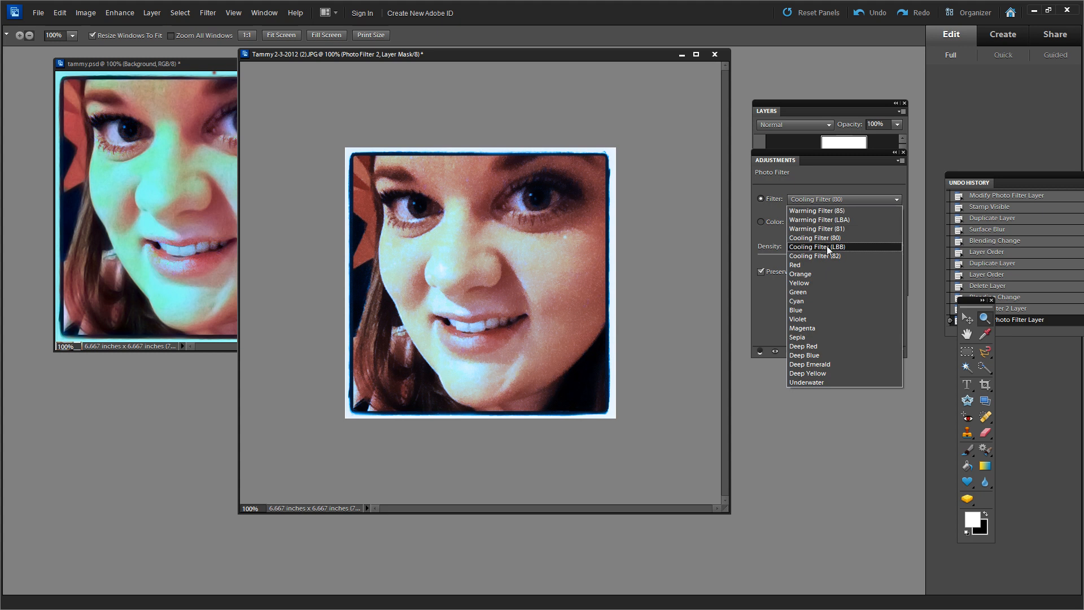
# Step: Set Photo Filter 2 to Cooling Filter (80) at 17% density and close the panels
pyautogui.click(817, 247)
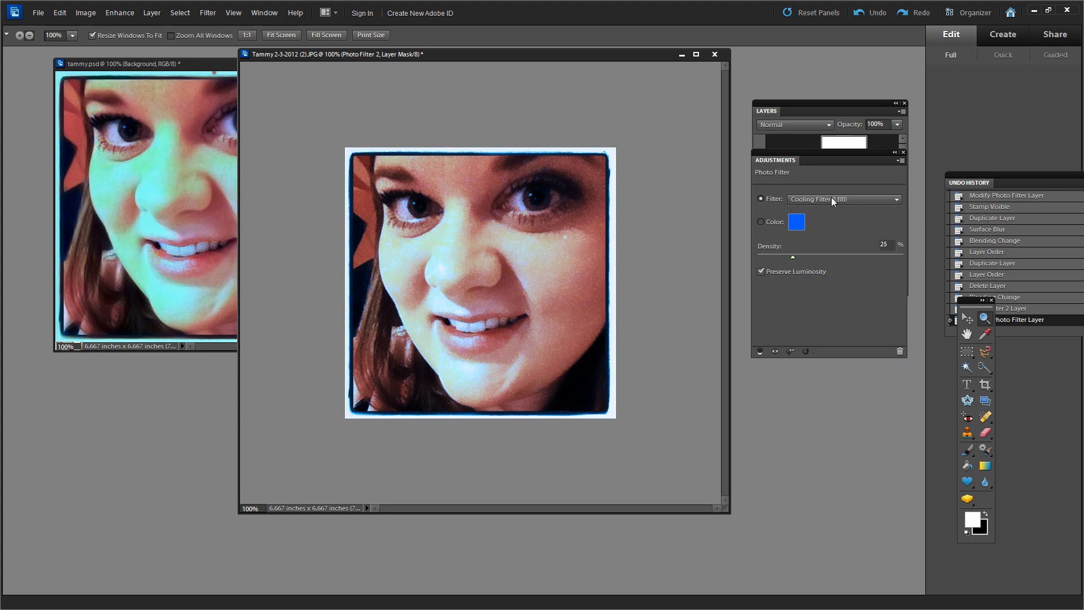
pyautogui.click(838, 200)
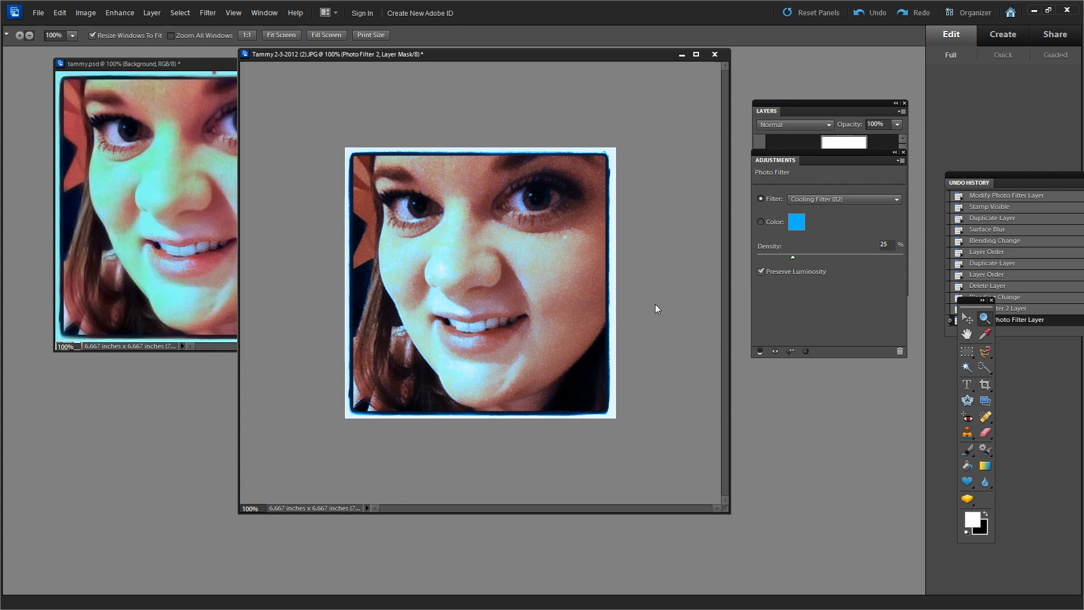
pyautogui.moveTo(792, 256); pyautogui.dragTo(785, 256)
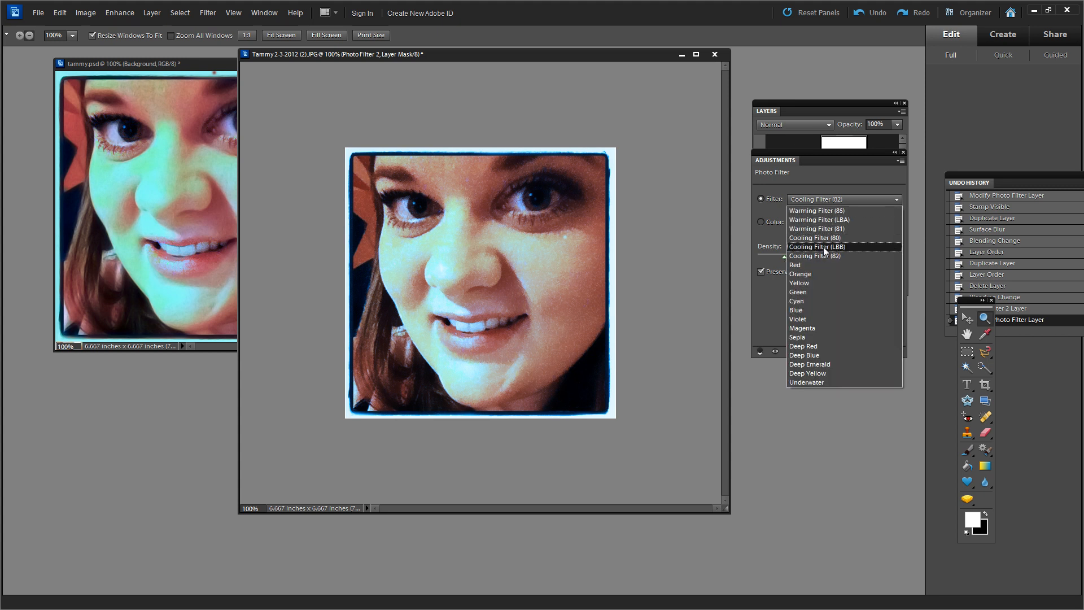
pyautogui.click(816, 246)
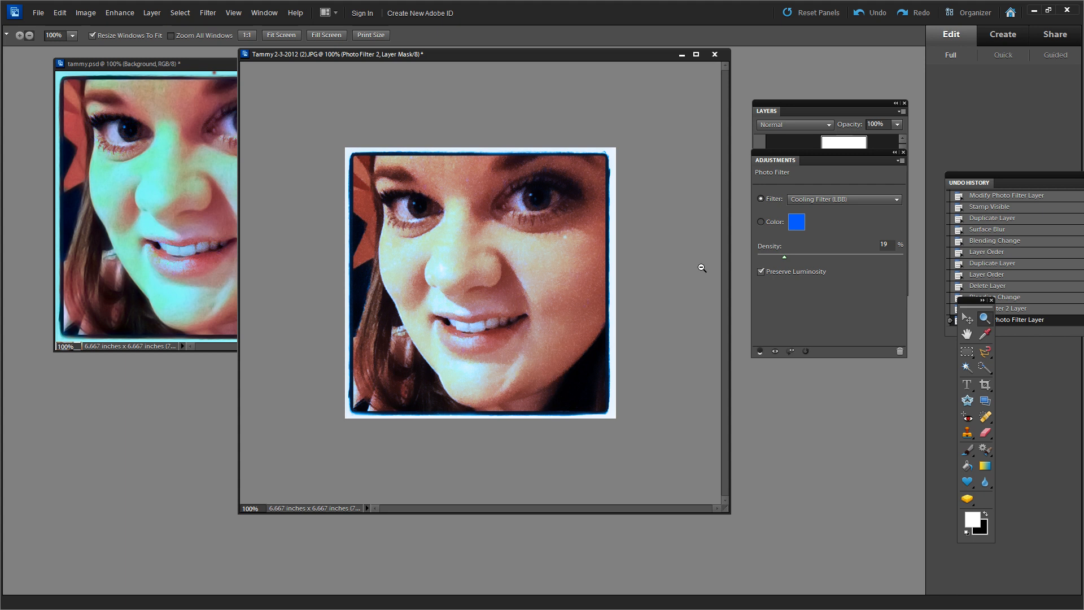
pyautogui.moveTo(785, 257); pyautogui.dragTo(774, 256)
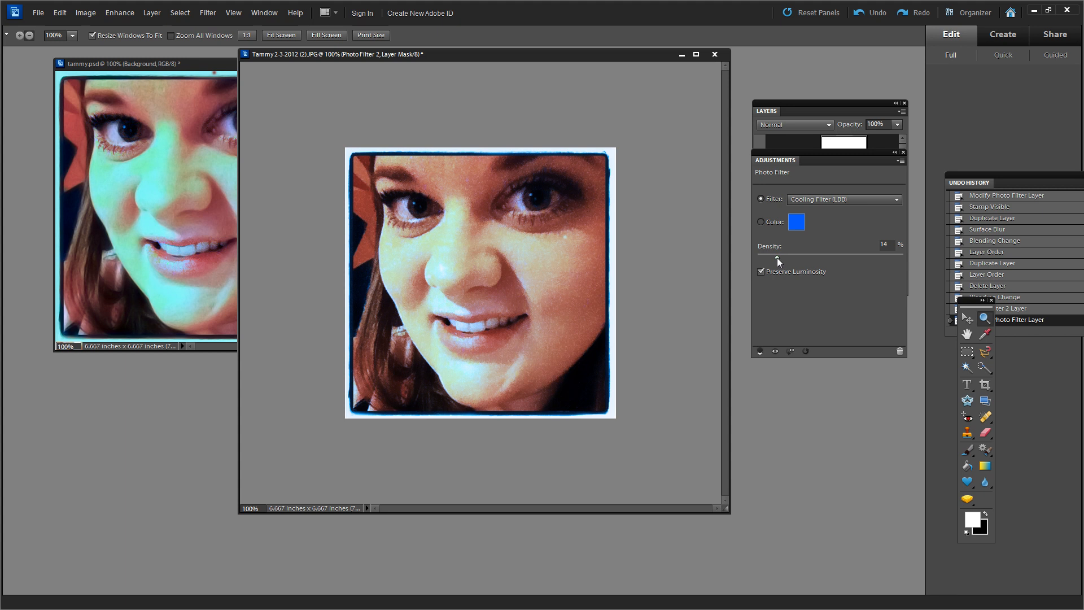
pyautogui.moveTo(778, 259); pyautogui.dragTo(799, 258)
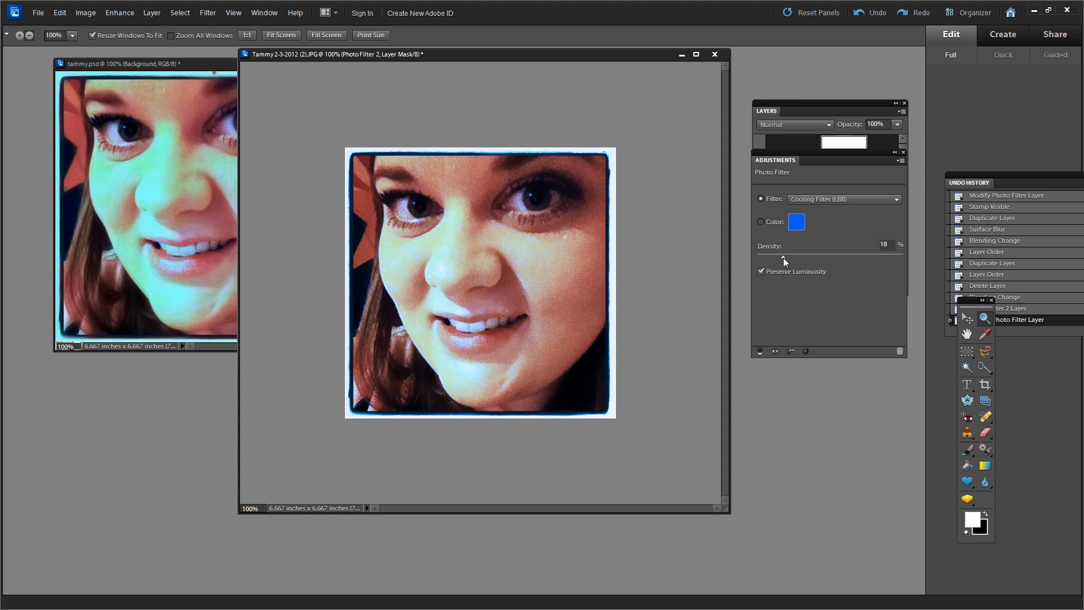
pyautogui.moveTo(784, 259); pyautogui.dragTo(773, 259)
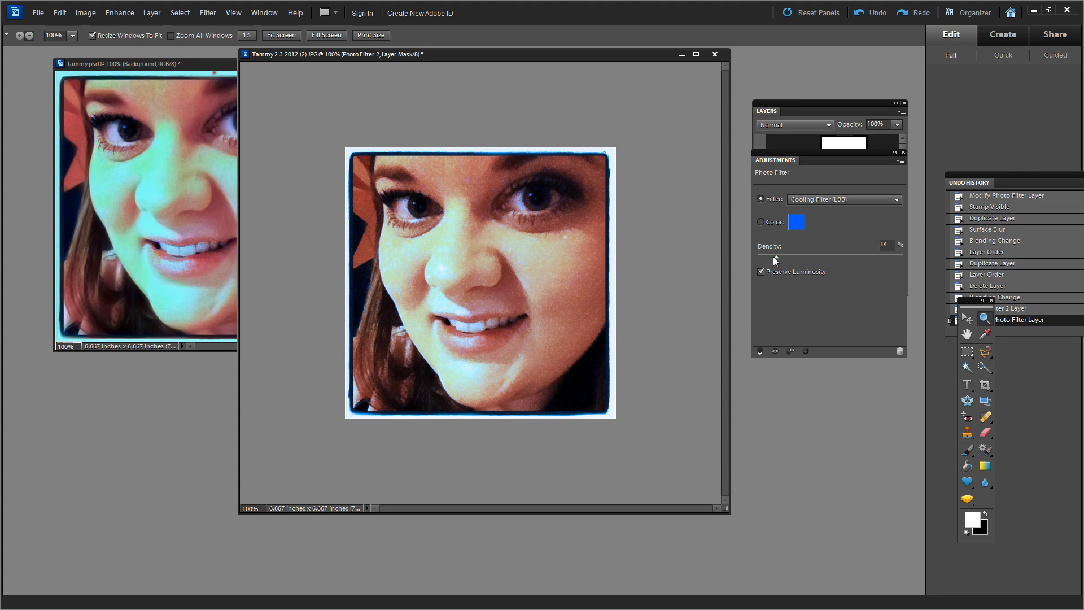
pyautogui.click(842, 199)
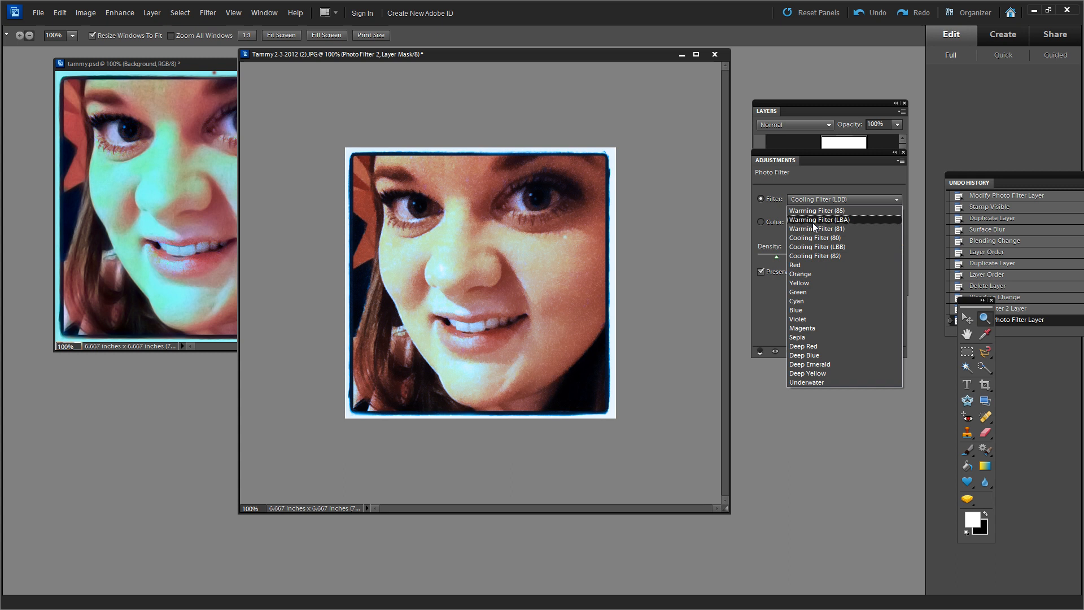
pyautogui.click(814, 237)
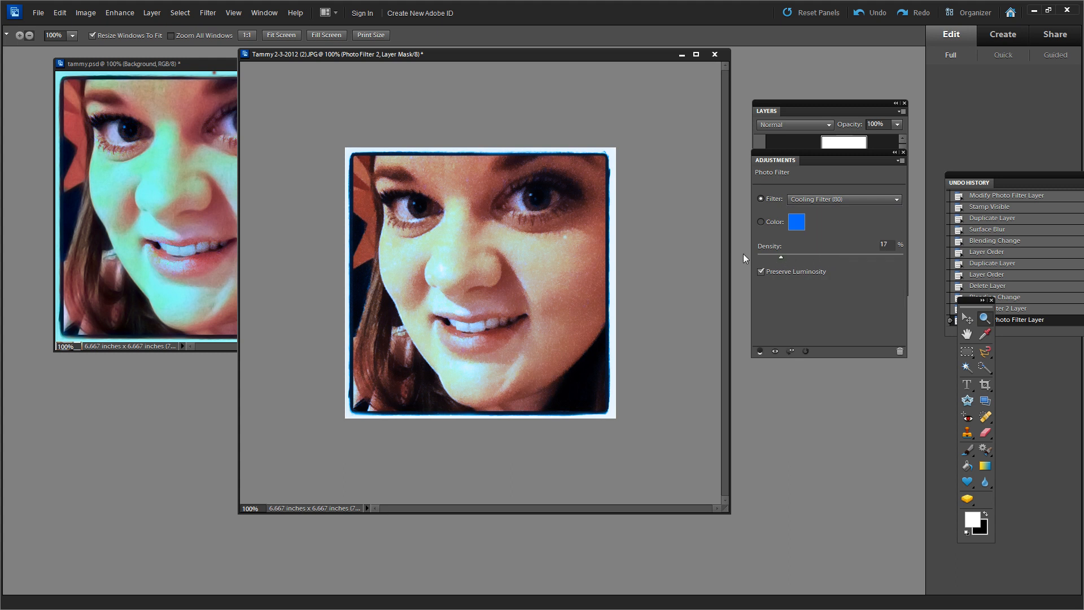
pyautogui.moveTo(476, 103)
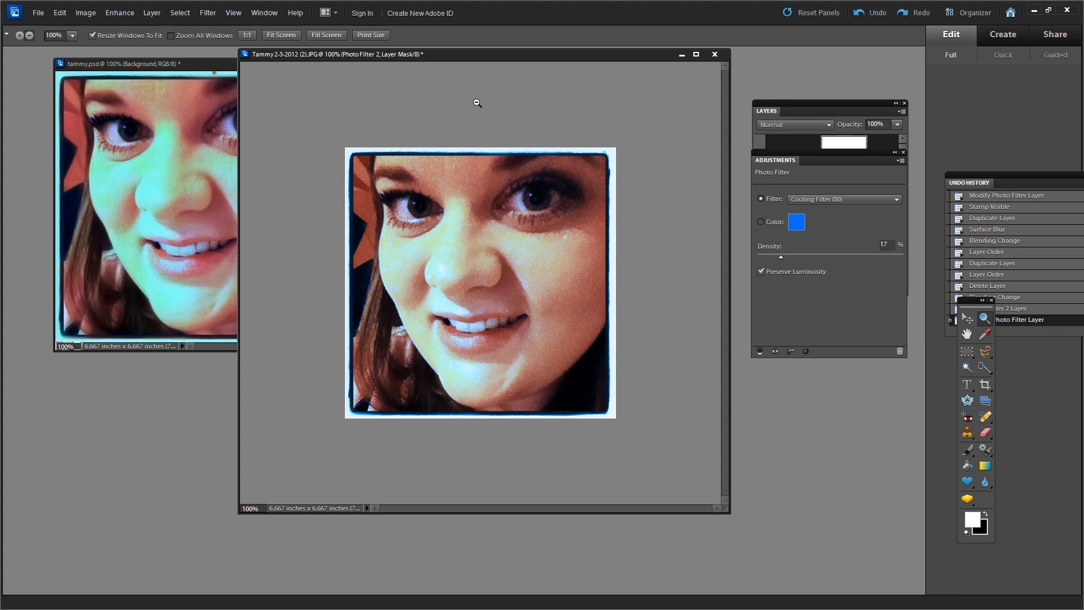
pyautogui.click(714, 54)
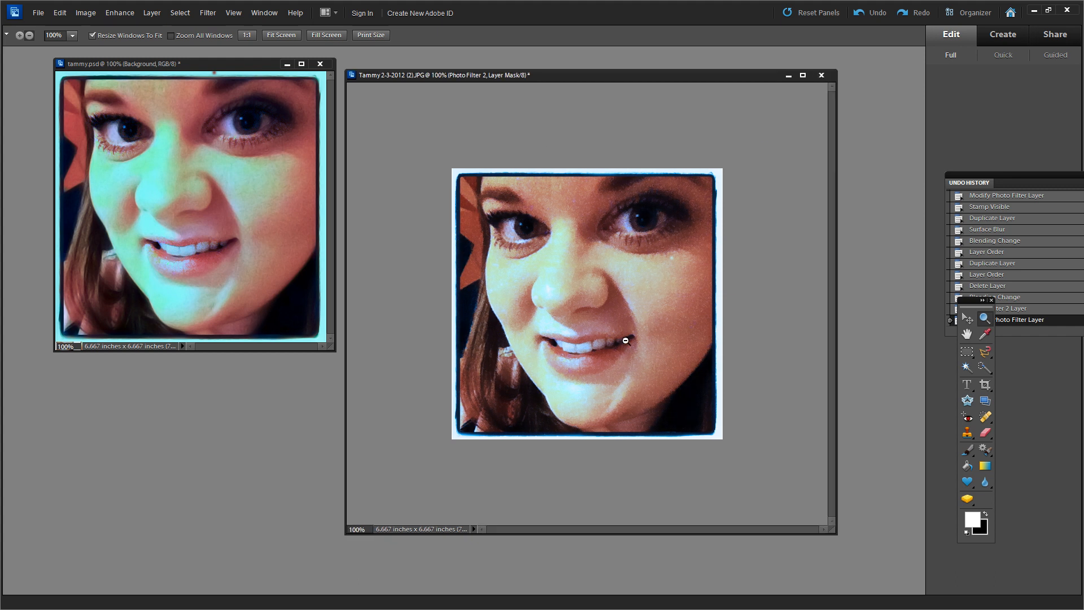
# Step: Show the Layers panel again from the Window menu and reposition it
pyautogui.click(263, 13)
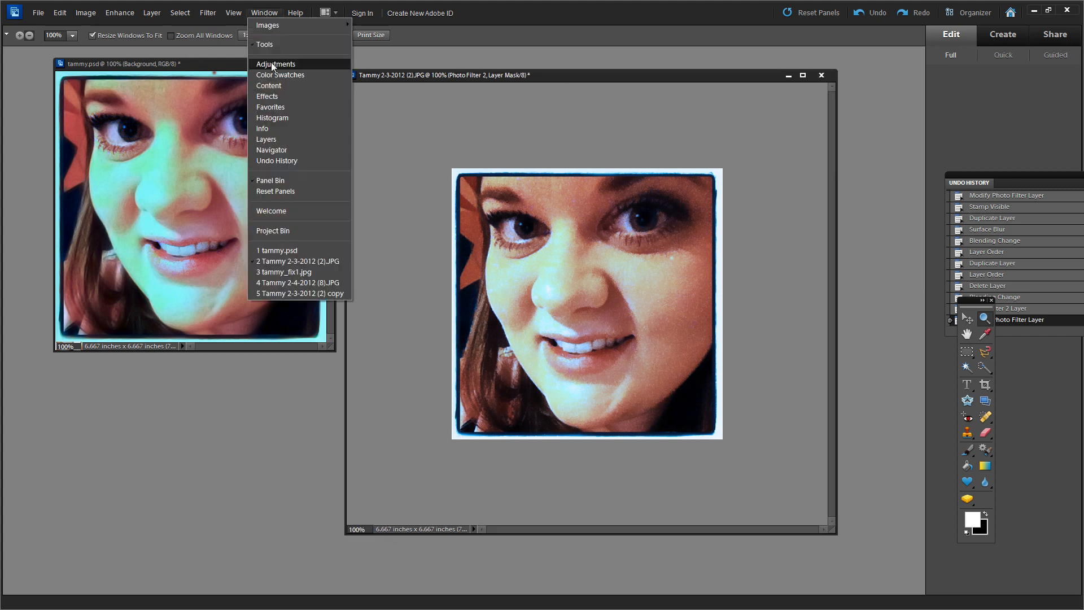
pyautogui.click(266, 139)
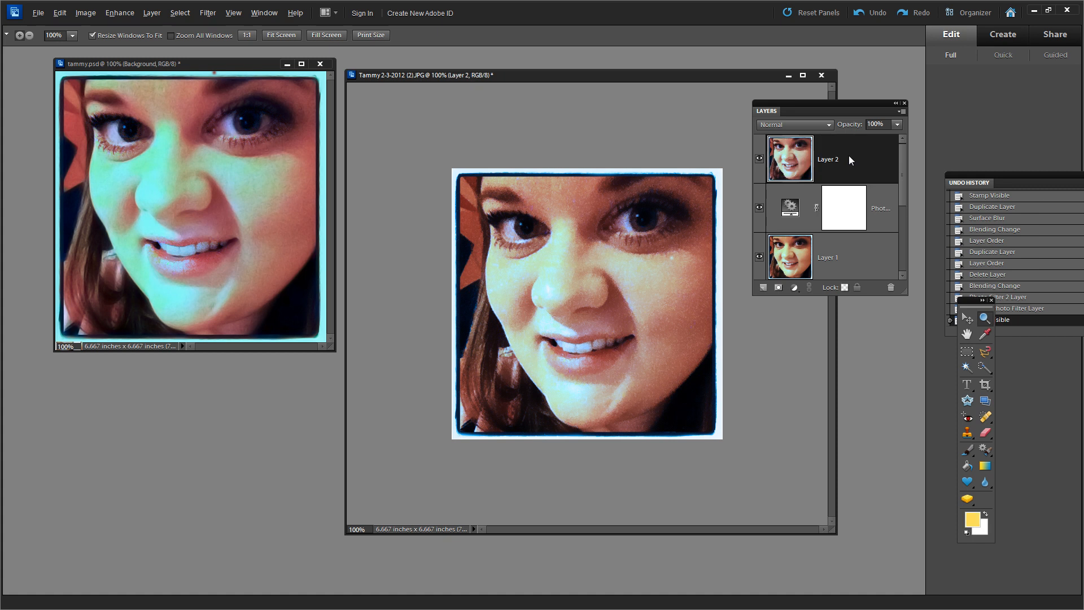
pyautogui.moveTo(847, 160)
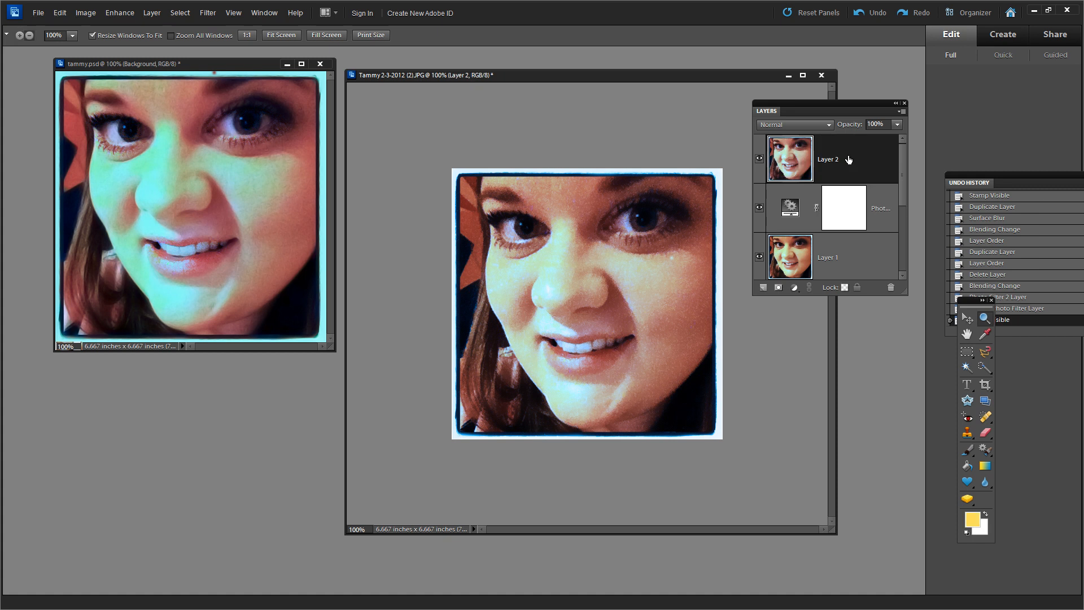
pyautogui.moveTo(829, 111); pyautogui.dragTo(913, 143)
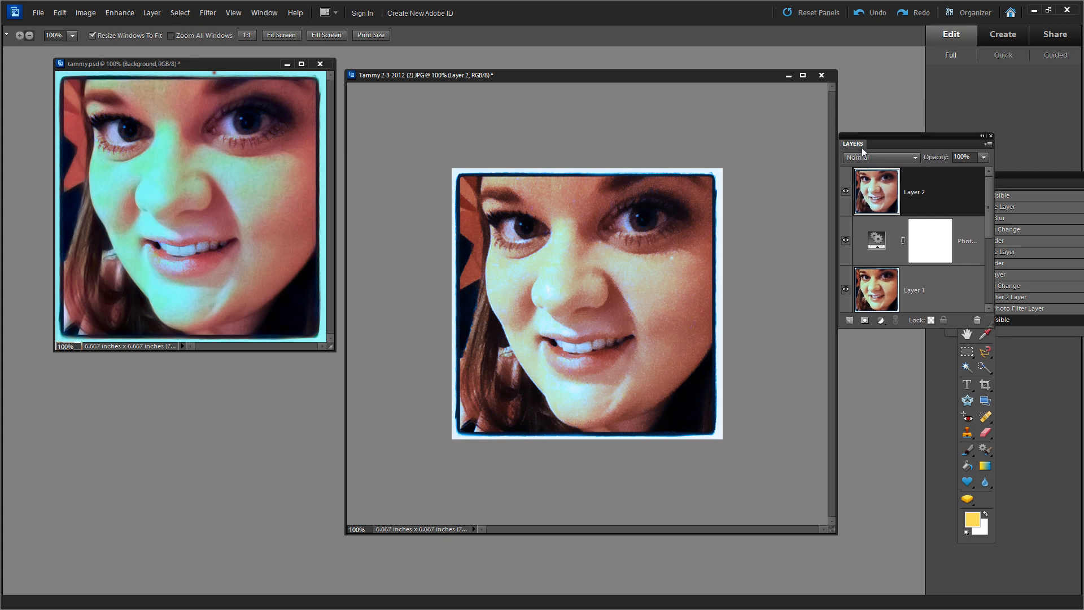
pyautogui.moveTo(120, 13)
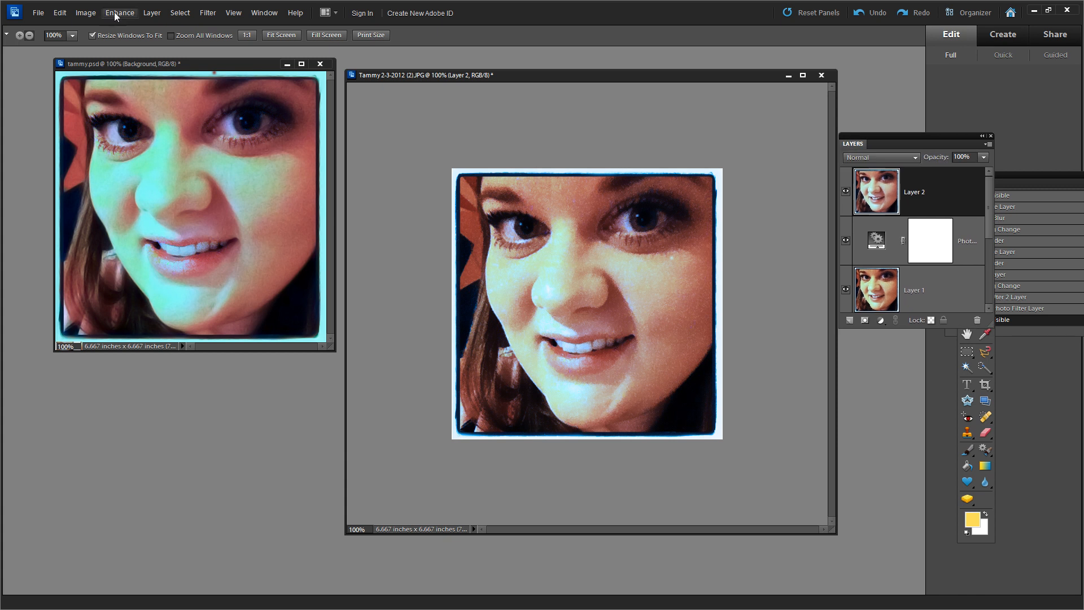
# Step: Apply Adjust Color Curves with the Backlight style, raising highlights and midtone brightness
pyautogui.click(119, 13)
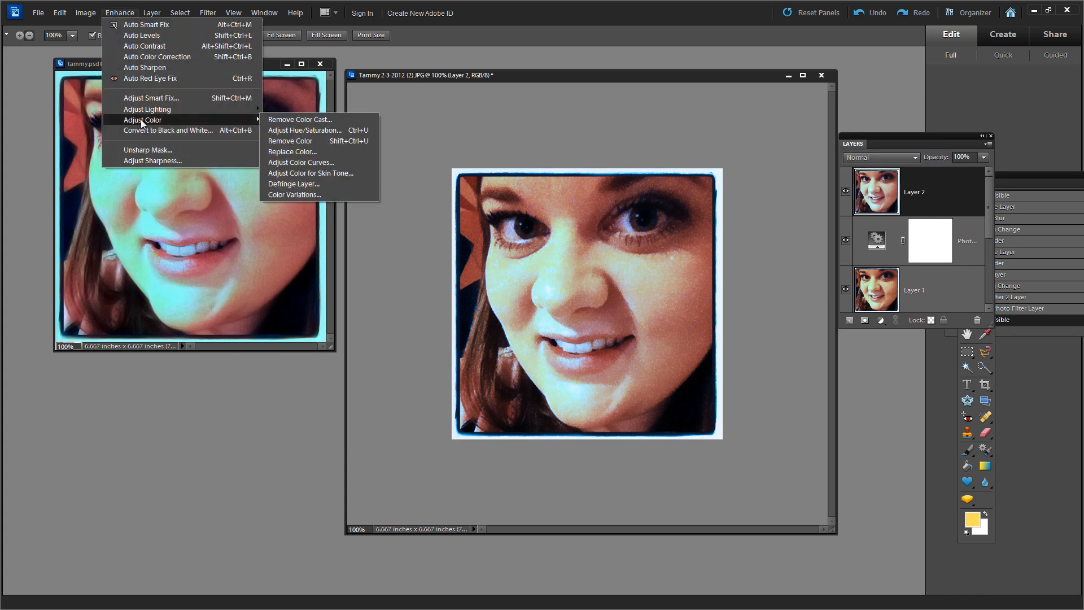
pyautogui.moveTo(300, 162)
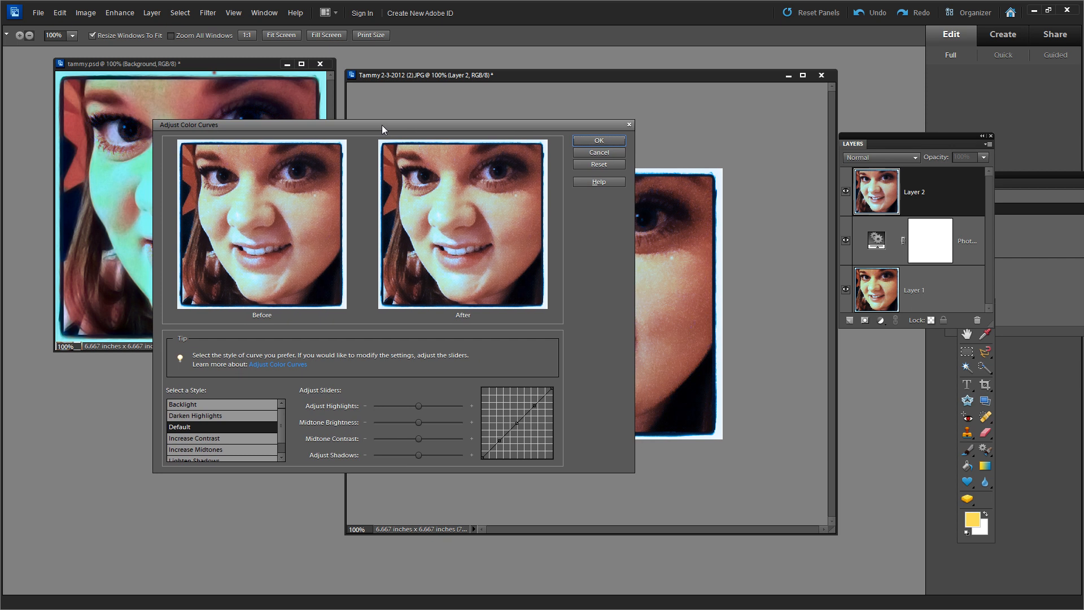
pyautogui.moveTo(203, 415)
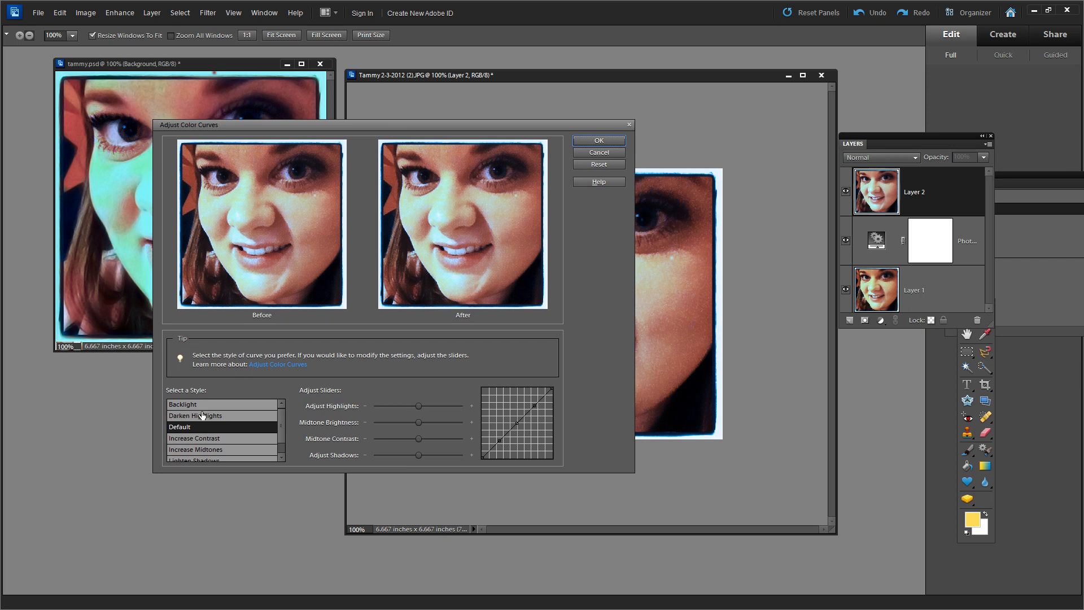
pyautogui.click(183, 404)
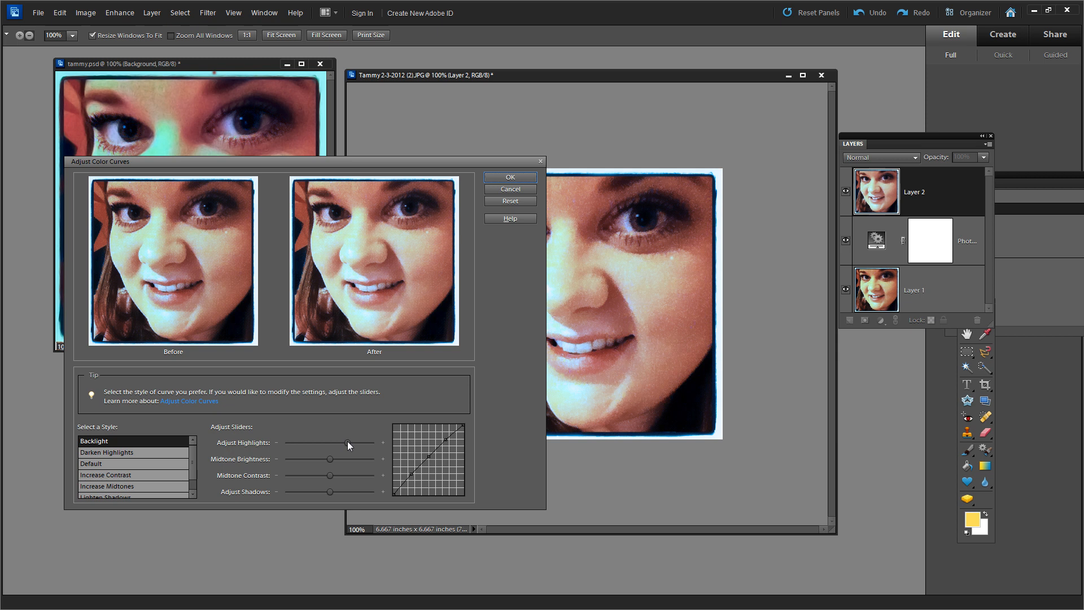
pyautogui.moveTo(321, 443); pyautogui.dragTo(350, 443)
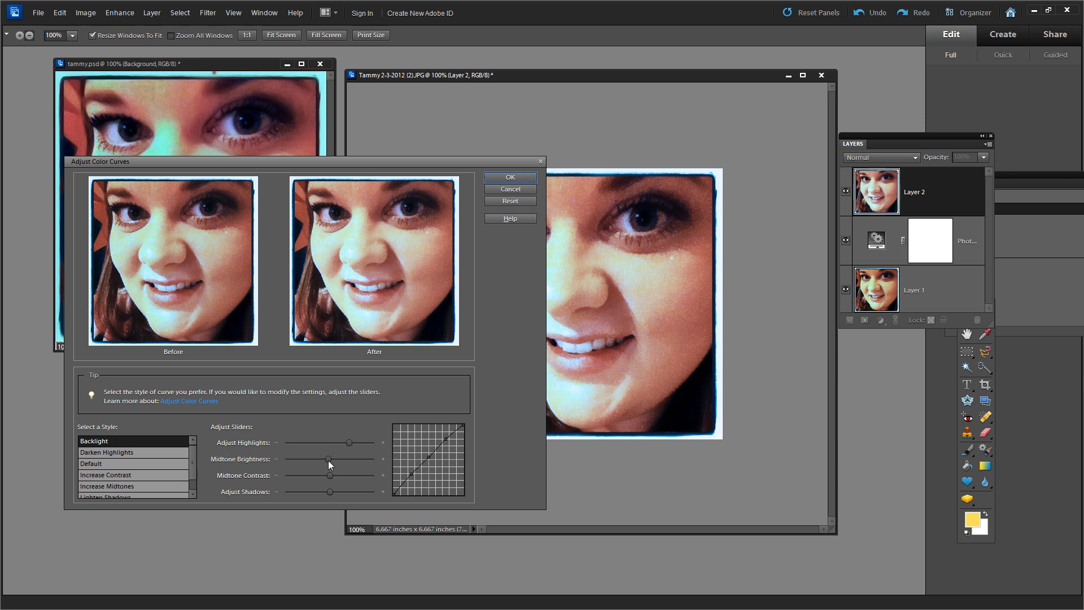
pyautogui.moveTo(348, 458); pyautogui.dragTo(334, 458)
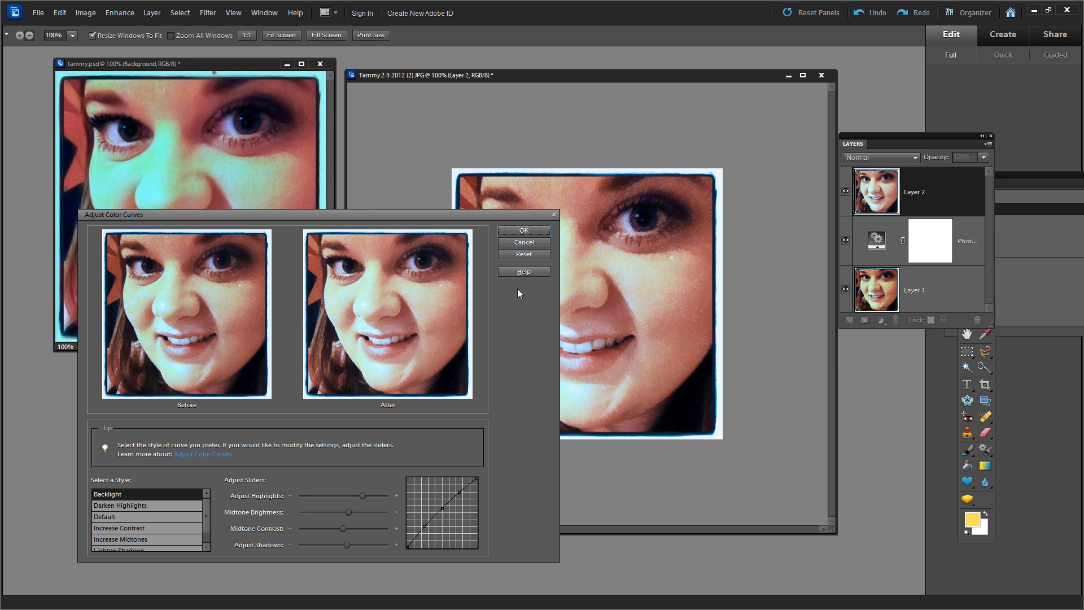
pyautogui.click(523, 230)
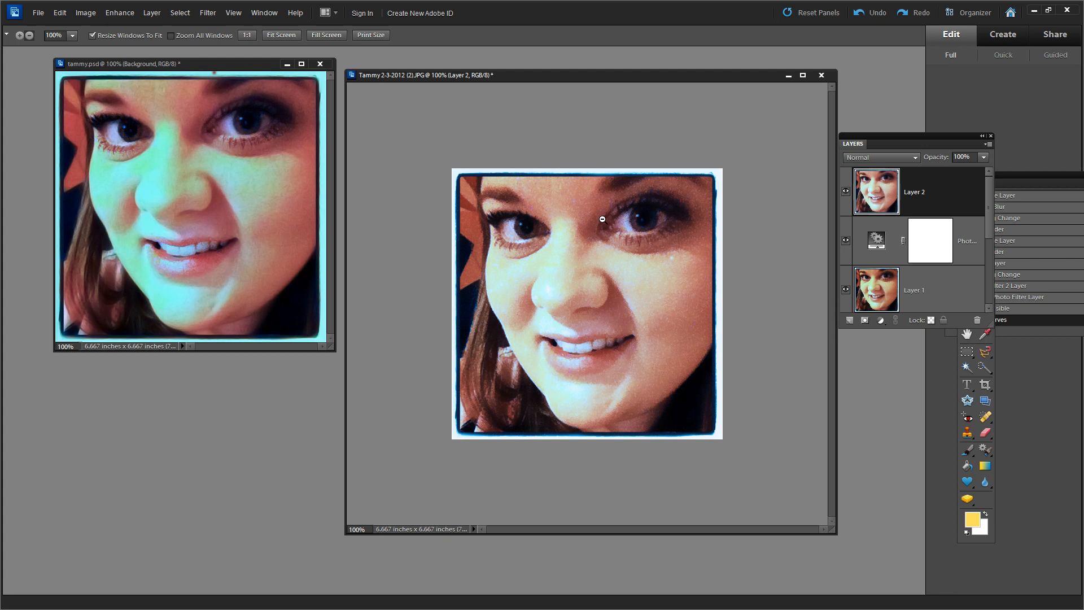
pyautogui.moveTo(501, 111)
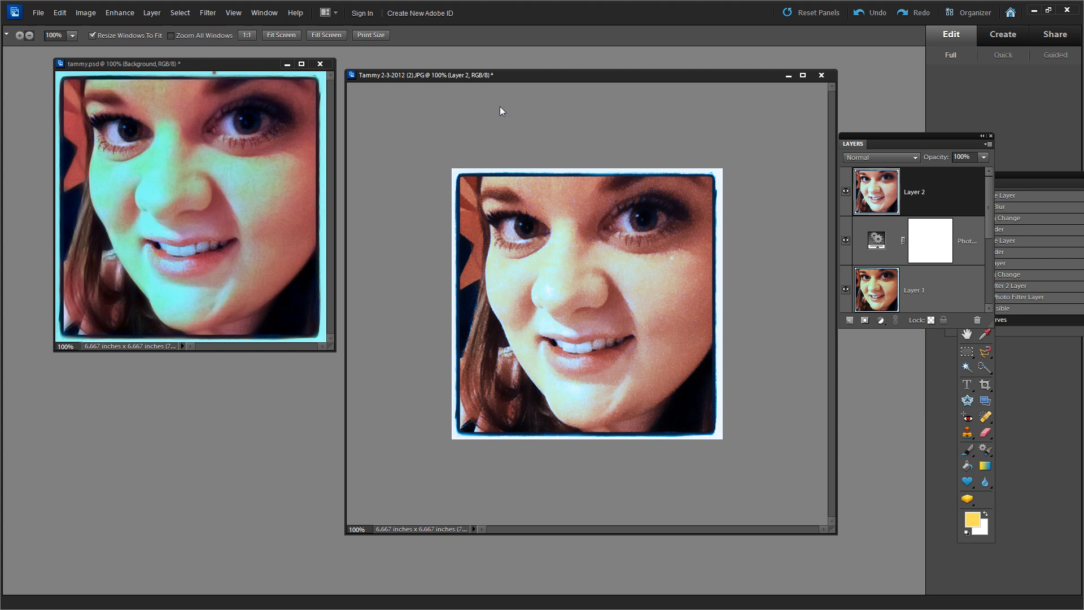
# Step: Shift the photo window to the left
pyautogui.moveTo(588, 75); pyautogui.dragTo(525, 72)
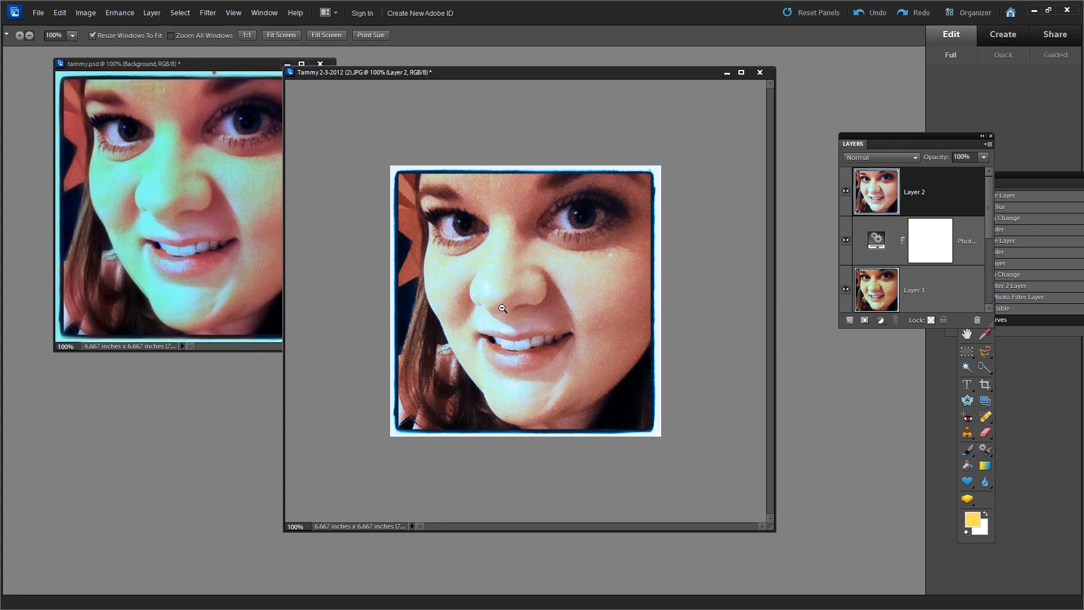
pyautogui.moveTo(614, 318)
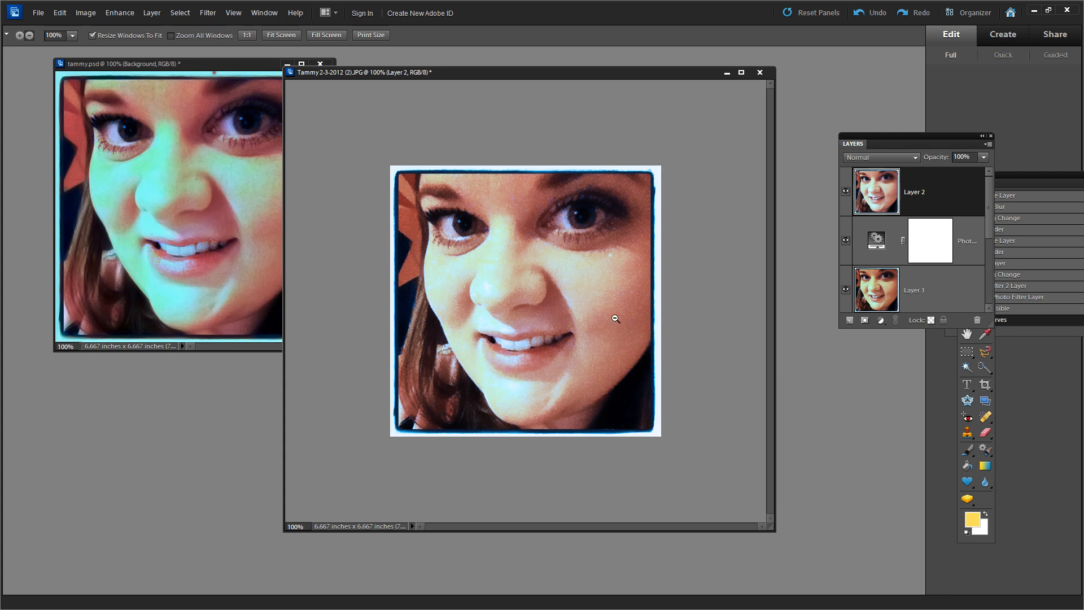
pyautogui.moveTo(626, 299)
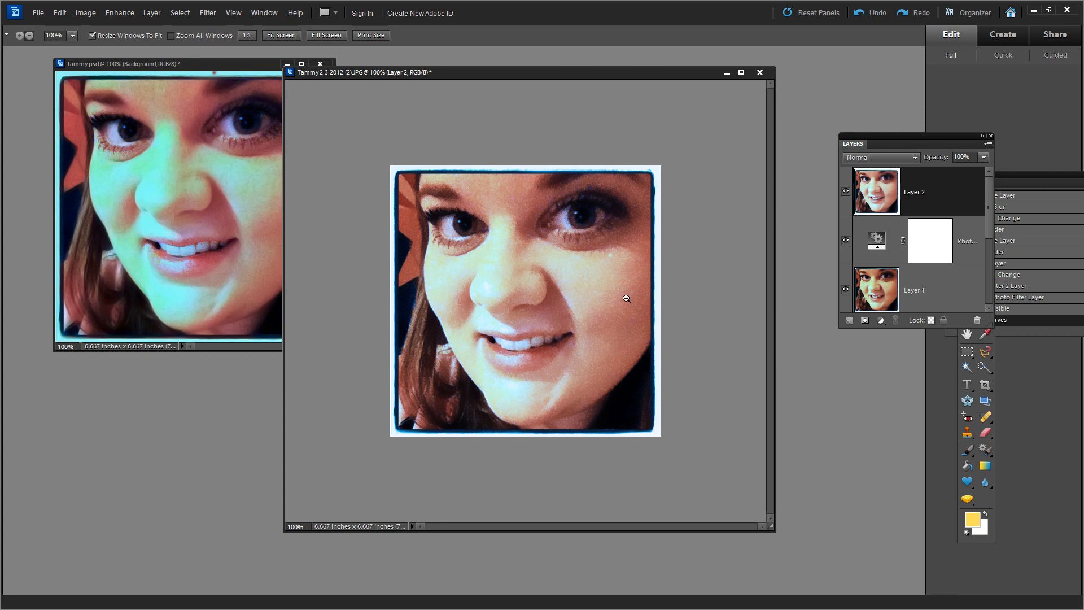
pyautogui.moveTo(878, 191)
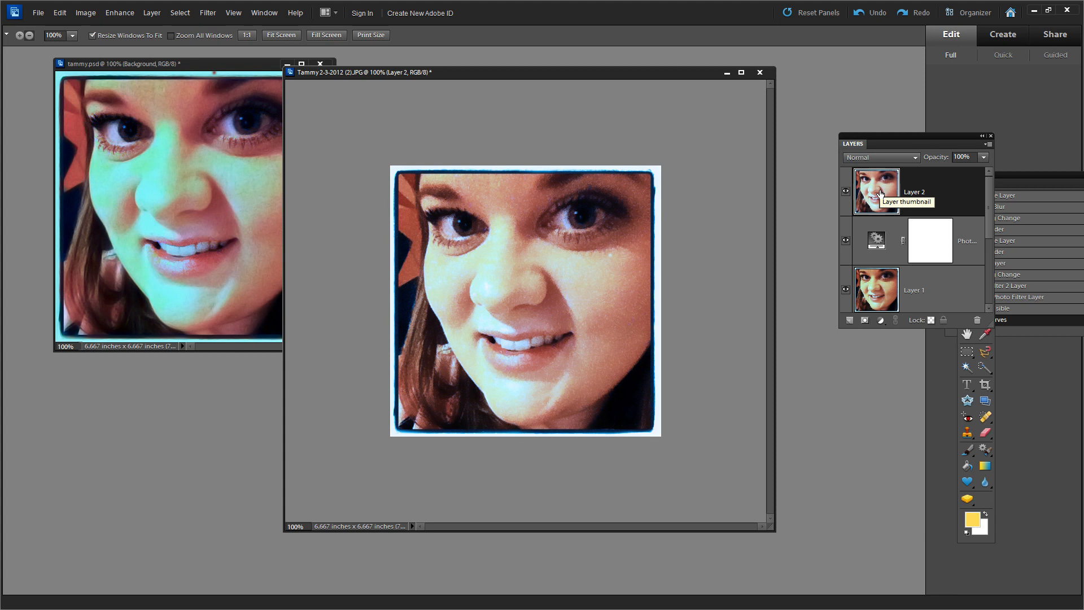
pyautogui.moveTo(918, 187)
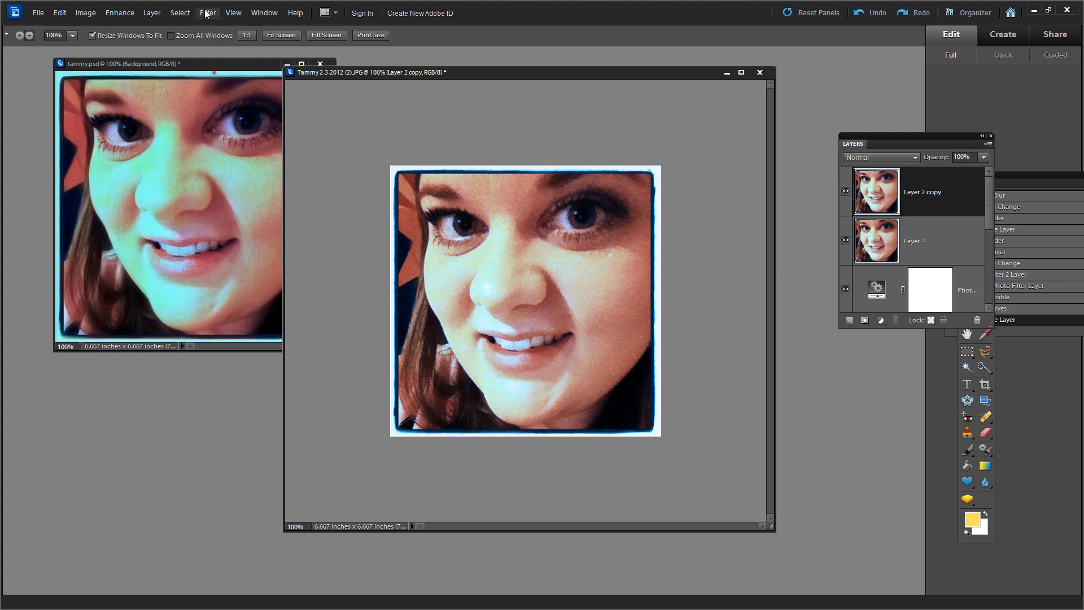
# Step: Blur Layer 2 copy with a 1.2-pixel Gaussian Blur, moving the dialog off the face
pyautogui.click(207, 13)
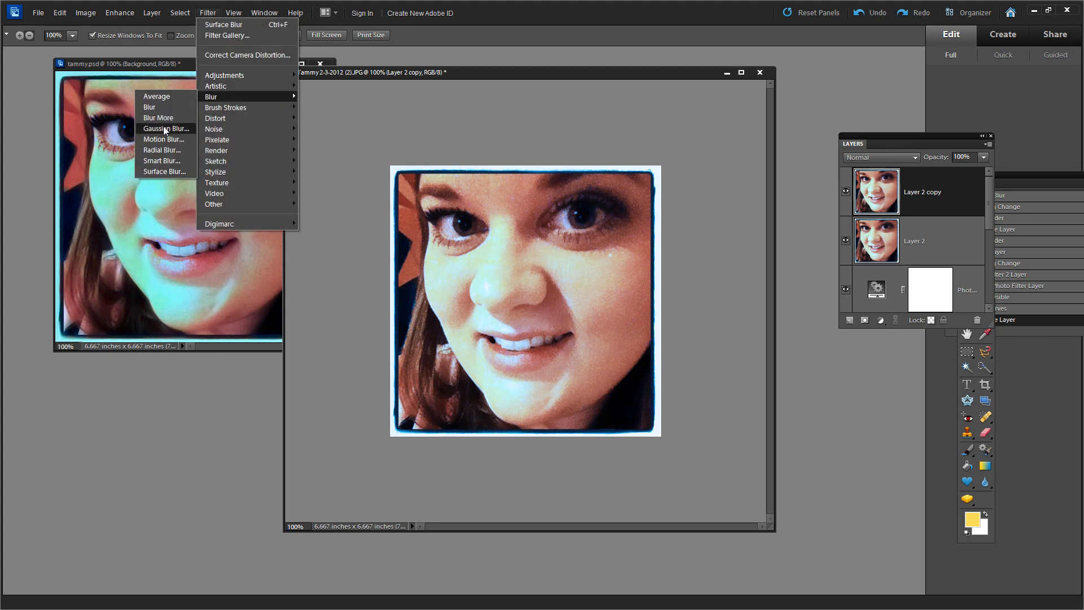
pyautogui.click(166, 129)
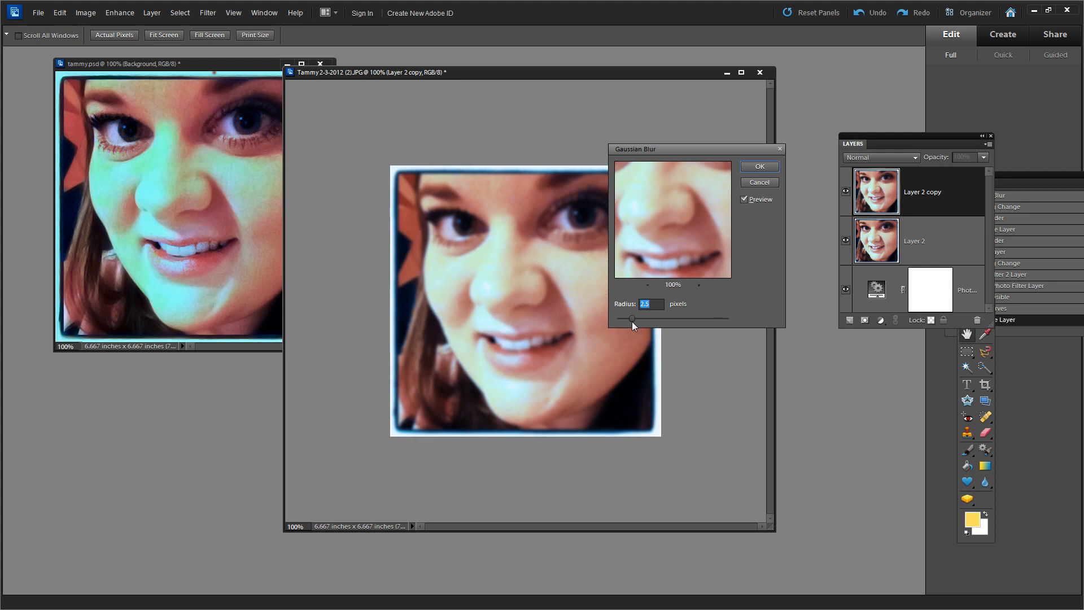
pyautogui.moveTo(630, 318); pyautogui.dragTo(624, 319)
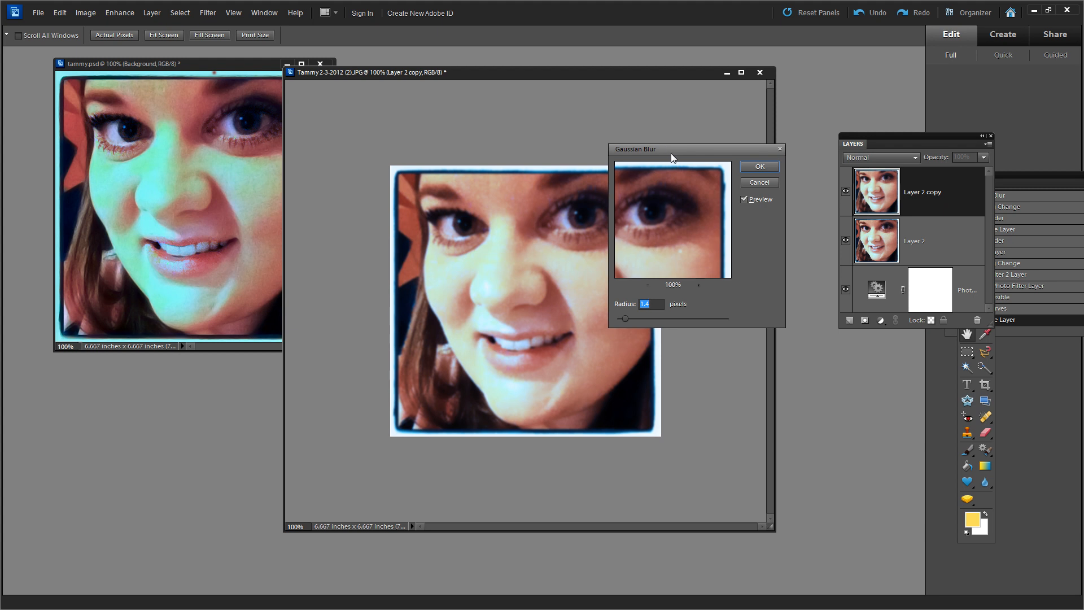
pyautogui.moveTo(668, 149); pyautogui.dragTo(715, 206)
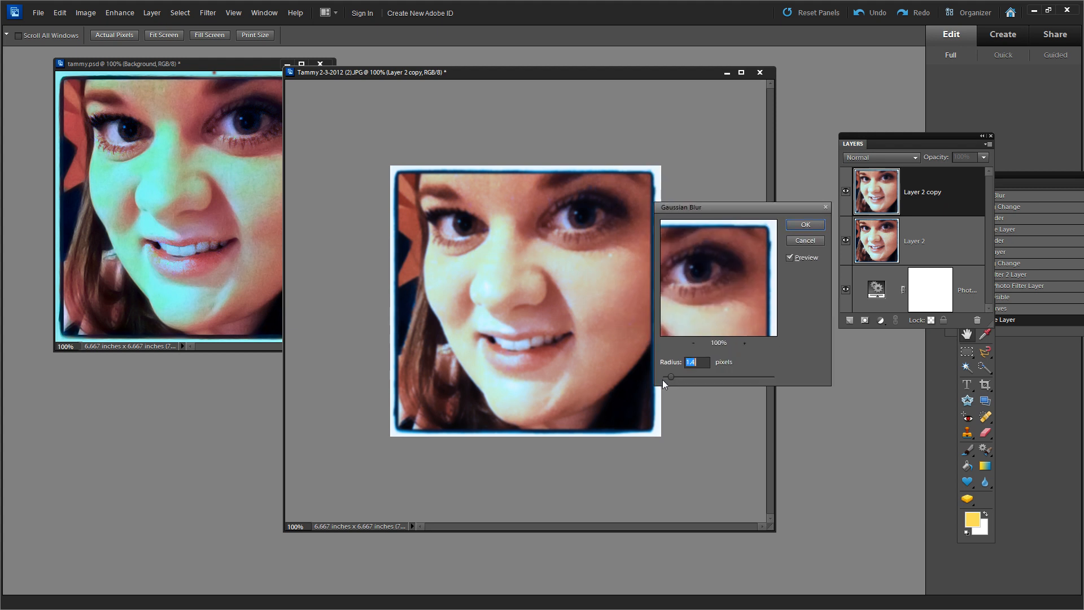
pyautogui.moveTo(684, 377); pyautogui.dragTo(669, 377)
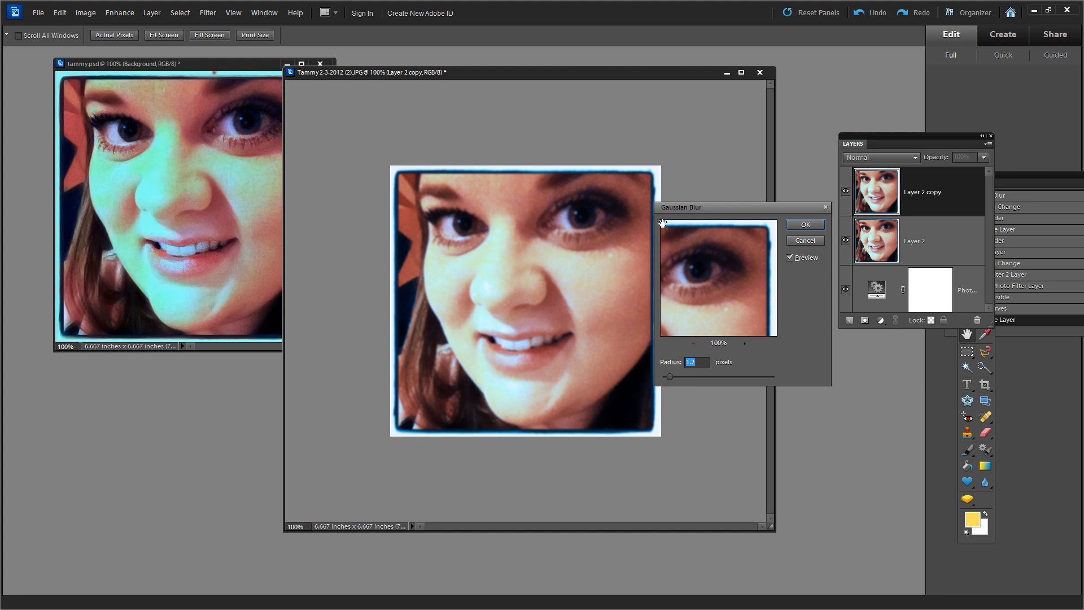
pyautogui.click(803, 224)
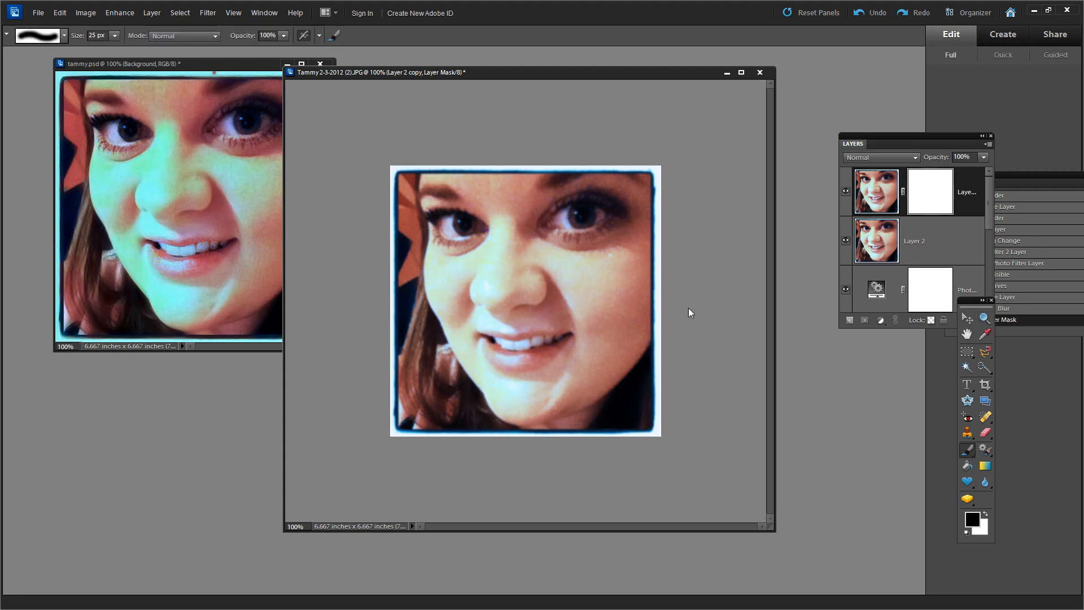
pyautogui.moveTo(586, 210)
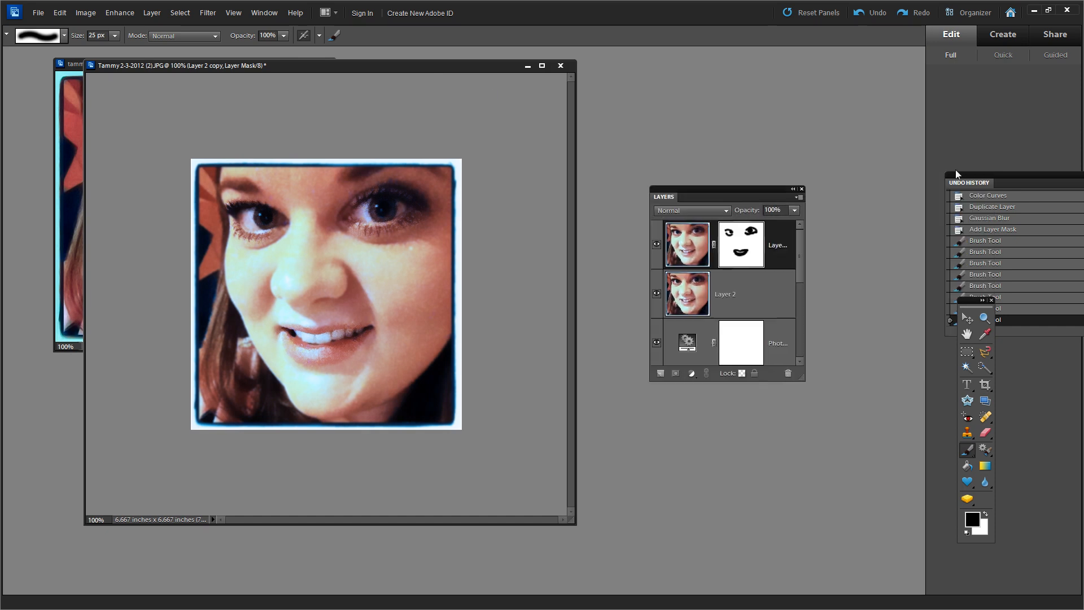
# Step: Expand the Undo History panel and return to the final Brush Tool state
pyautogui.moveTo(968, 181); pyautogui.dragTo(739, 144)
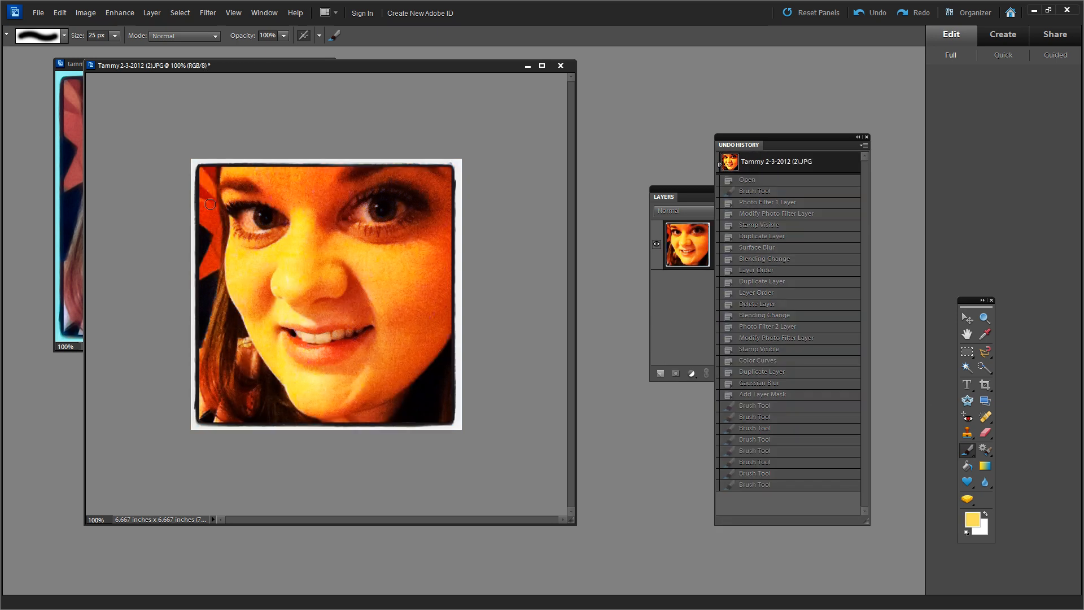
pyautogui.click(754, 484)
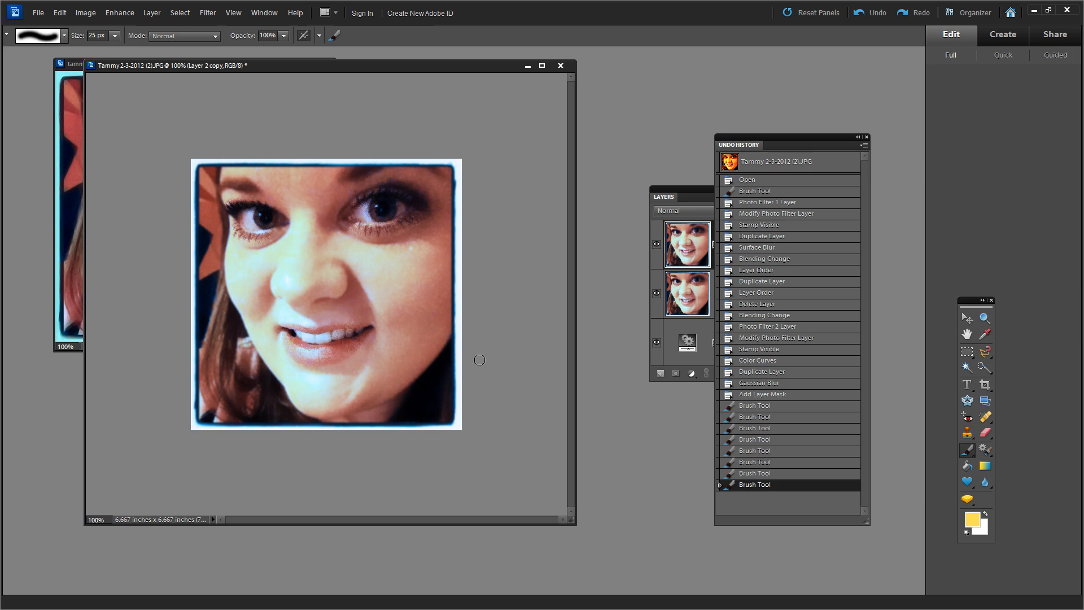
pyautogui.moveTo(514, 385)
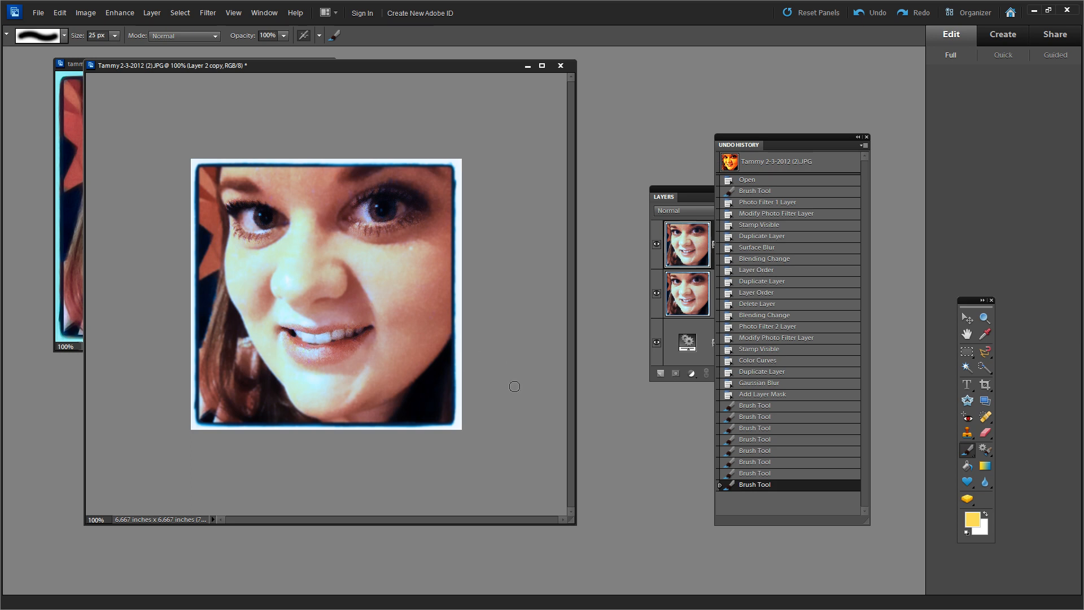